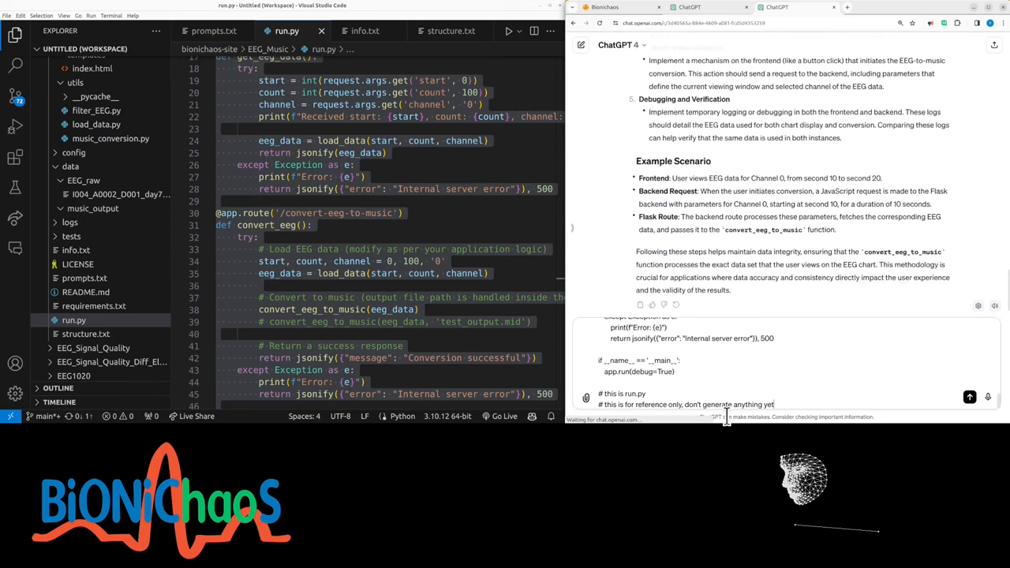
# Send run.py's Flask code to ChatGPT as reference and read its route overview and suggestions.
pyautogui.click(970, 397)
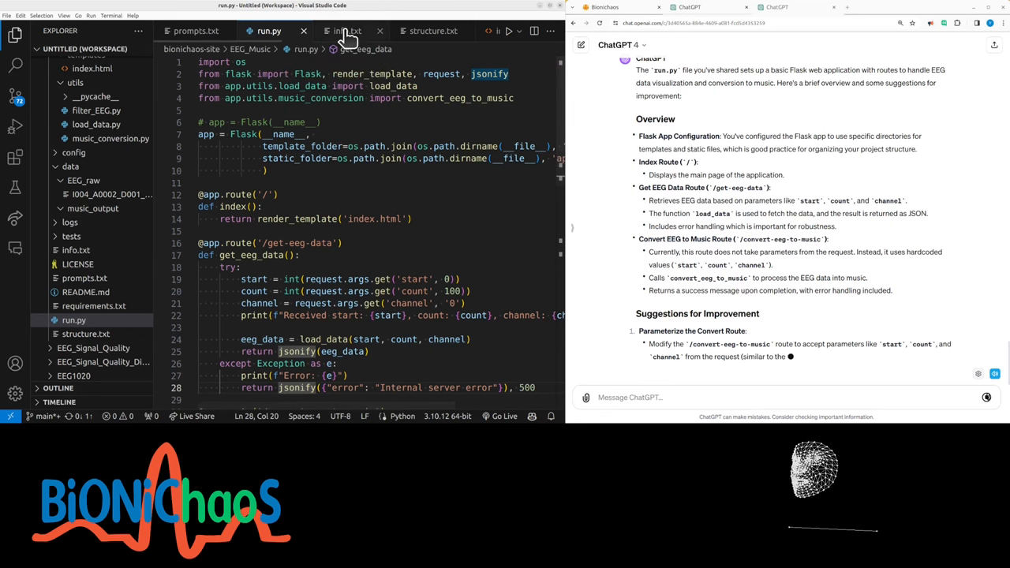
# Look through the info.txt project notes and the index.html template.
pyautogui.click(348, 31)
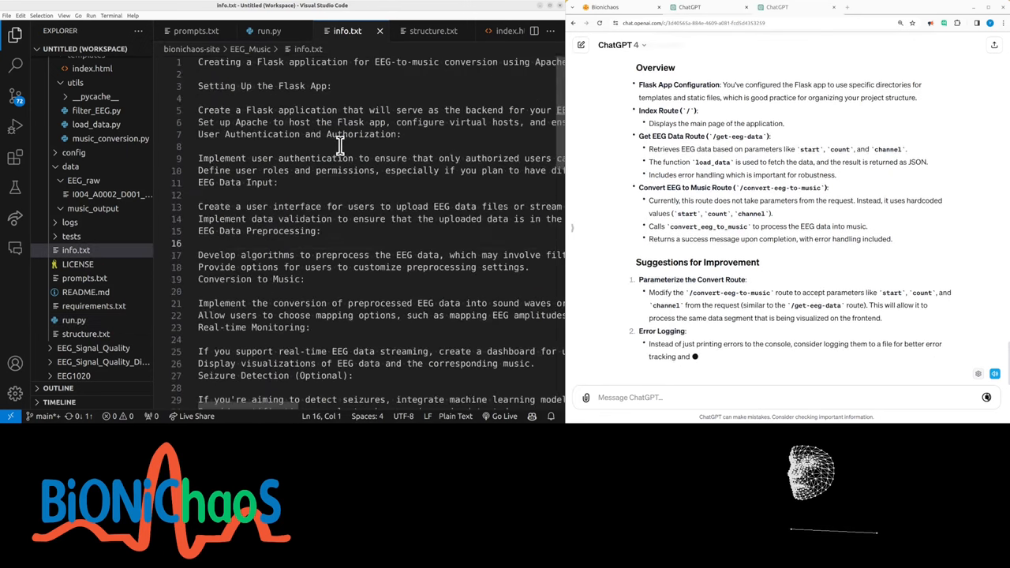
pyautogui.click(433, 31)
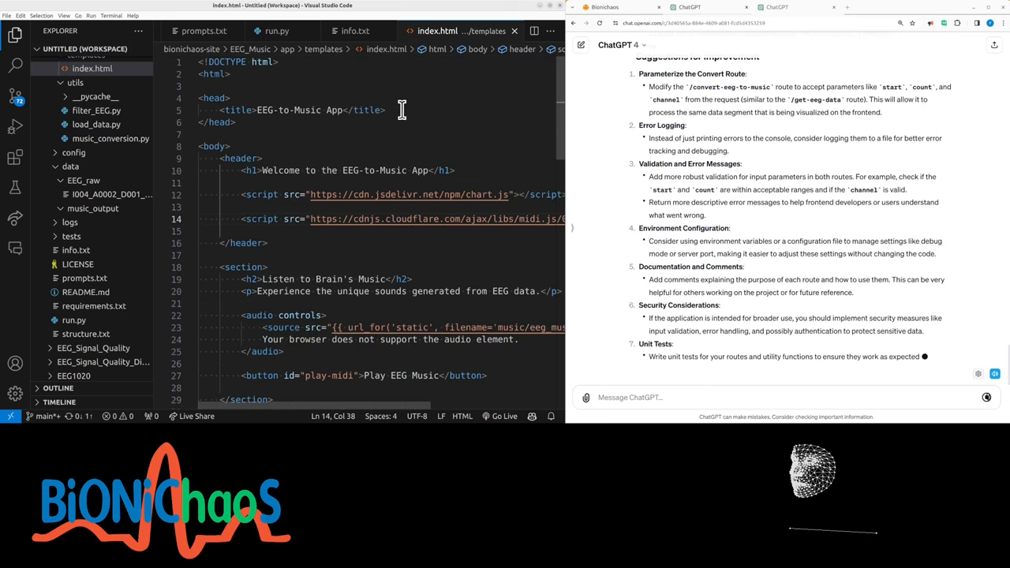
pyautogui.scroll(-3)
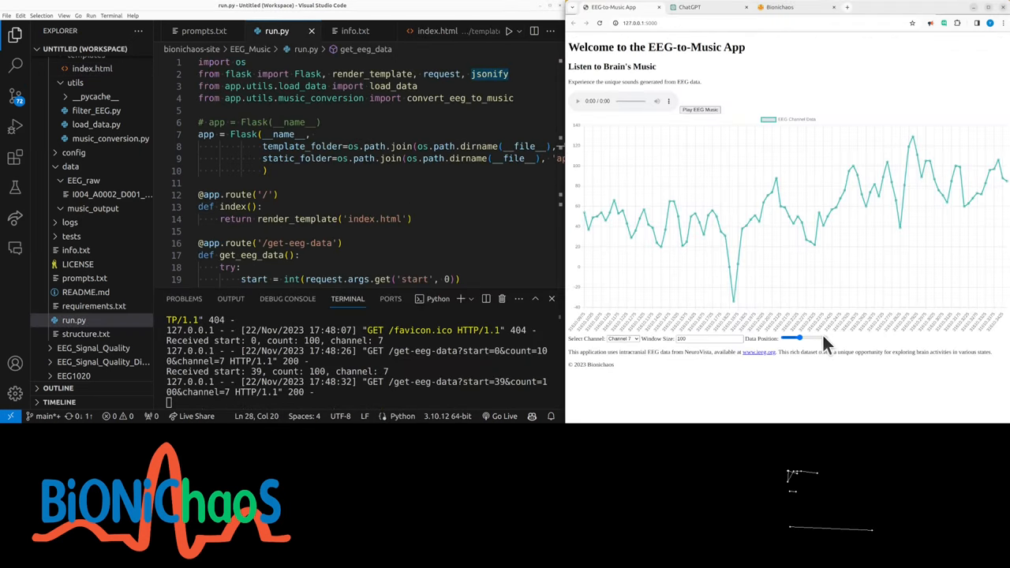
# Set the app's Window Size to 500 so the Channel 7 chart shows 500 samples.
pyautogui.click(708, 339)
pyautogui.write('500')
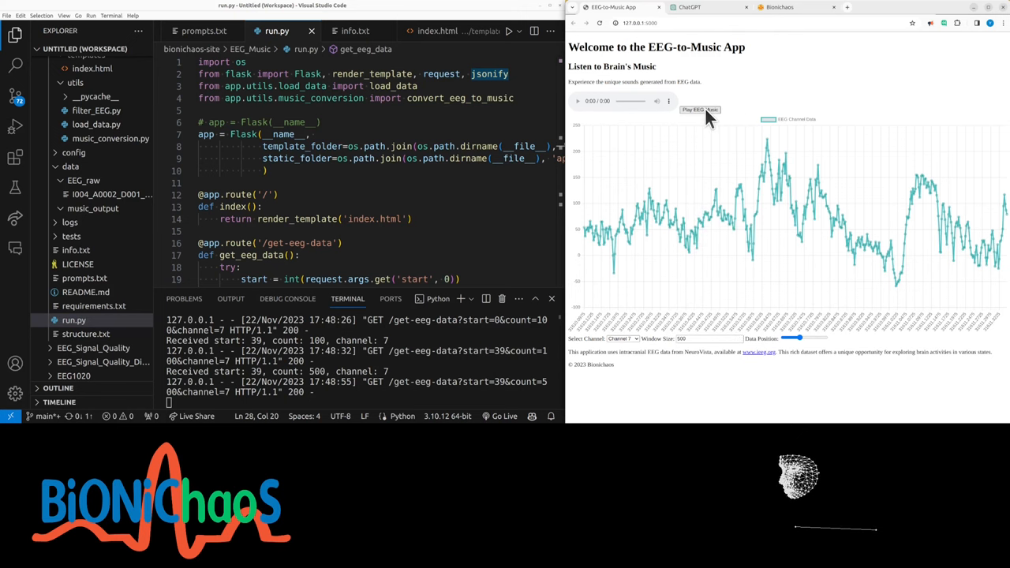
pyautogui.press('F12')
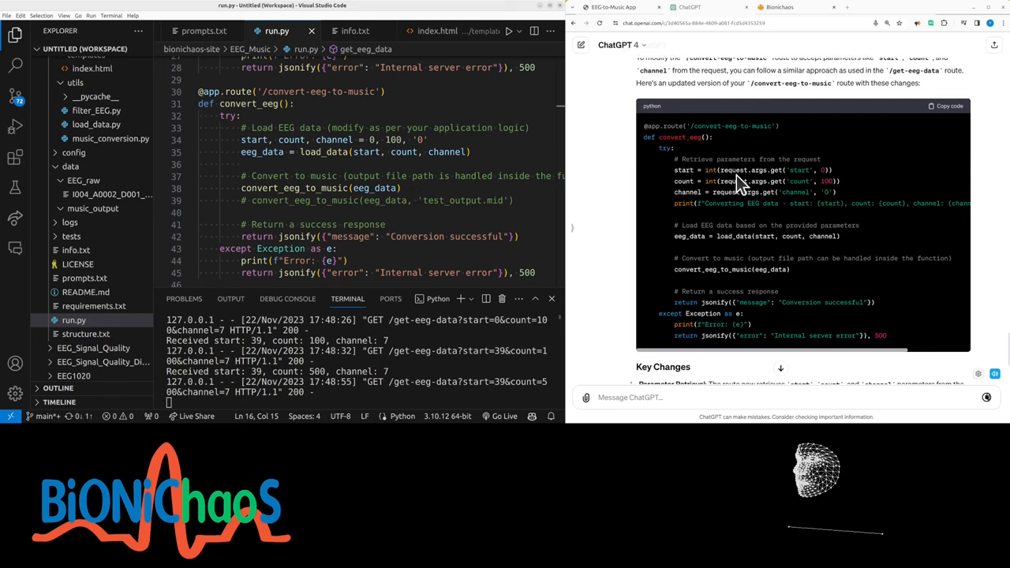
pyautogui.moveTo(725, 223)
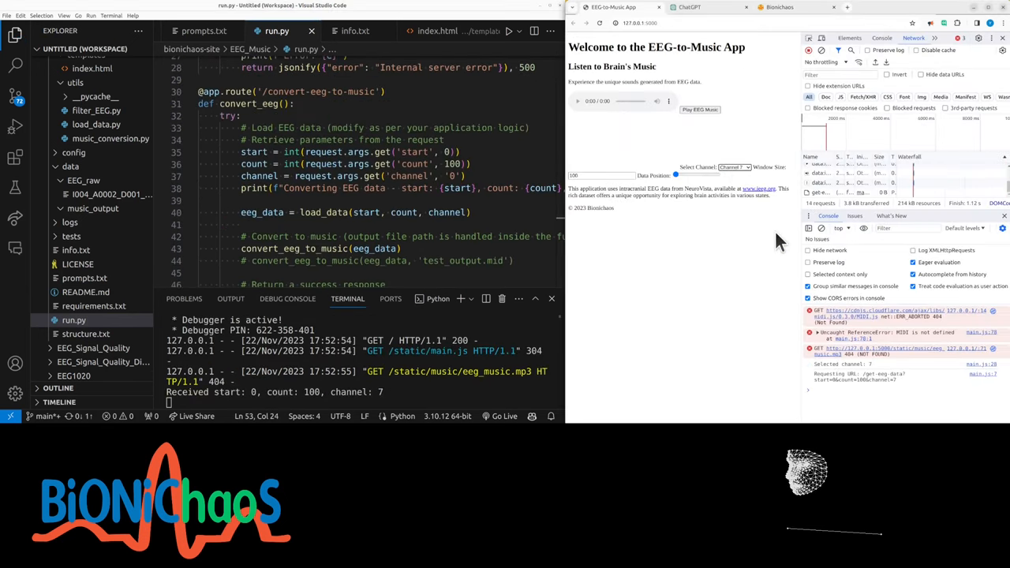
pyautogui.moveTo(671, 154)
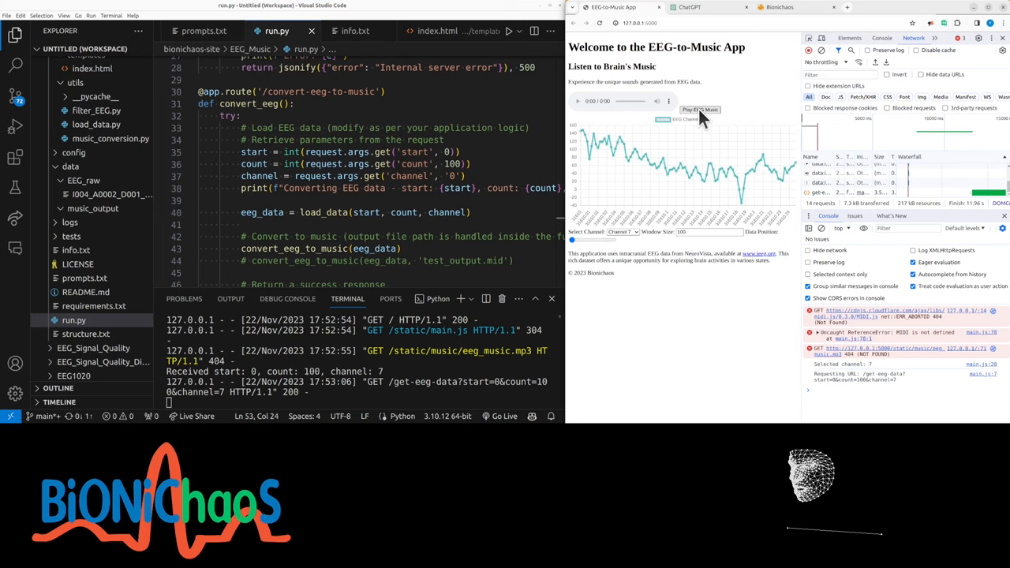
pyautogui.moveTo(695, 20)
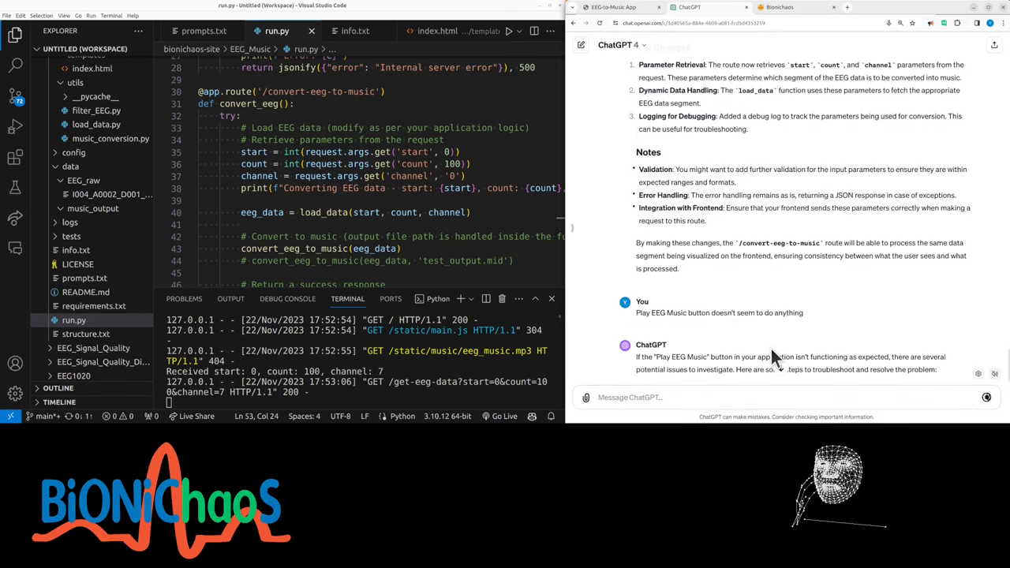
# Retry Play EEG Music and read ChatGPT's debugging steps and main.js MIDI recommendations.
pyautogui.scroll(-3)
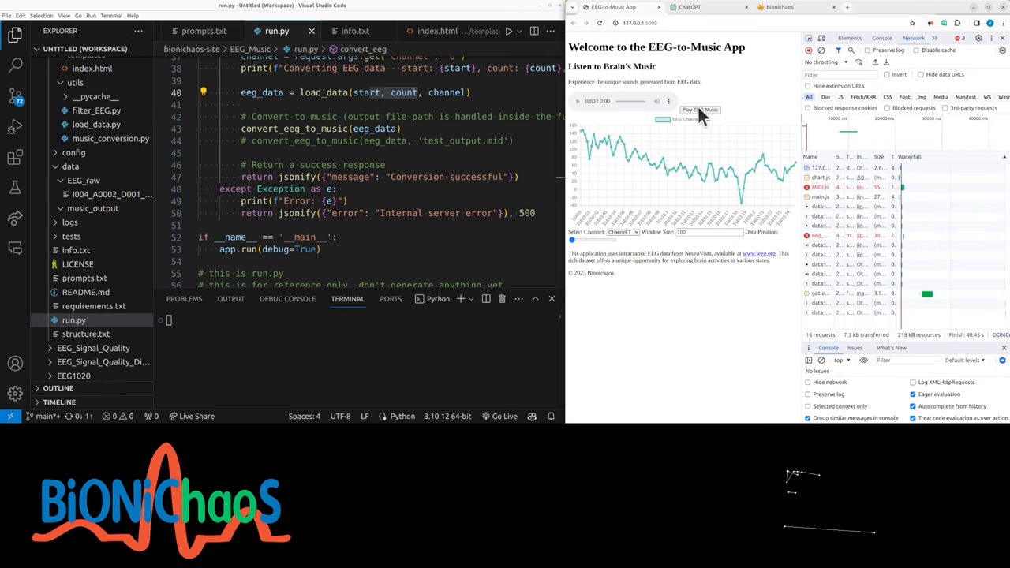
pyautogui.click(693, 7)
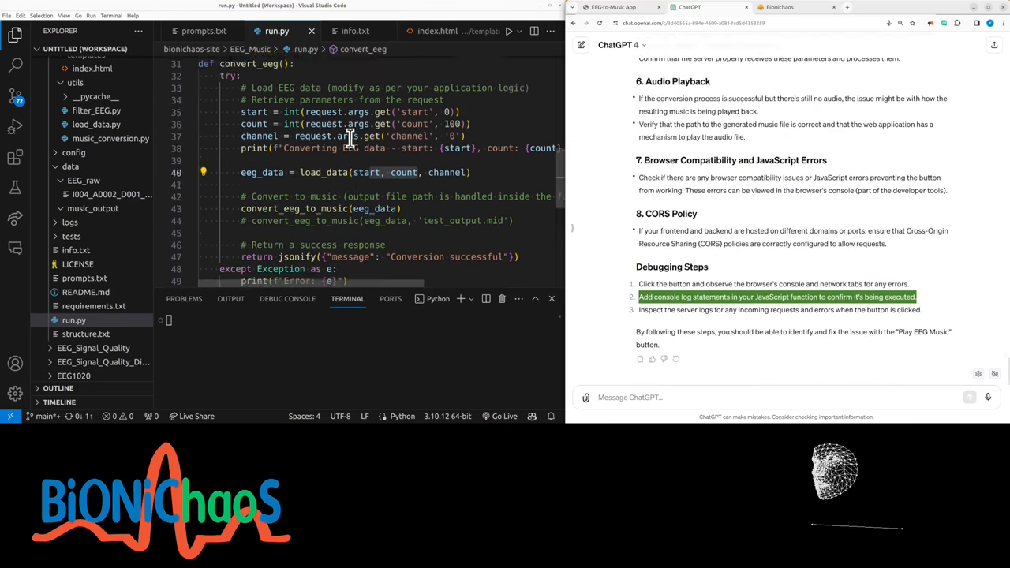
pyautogui.click(436, 31)
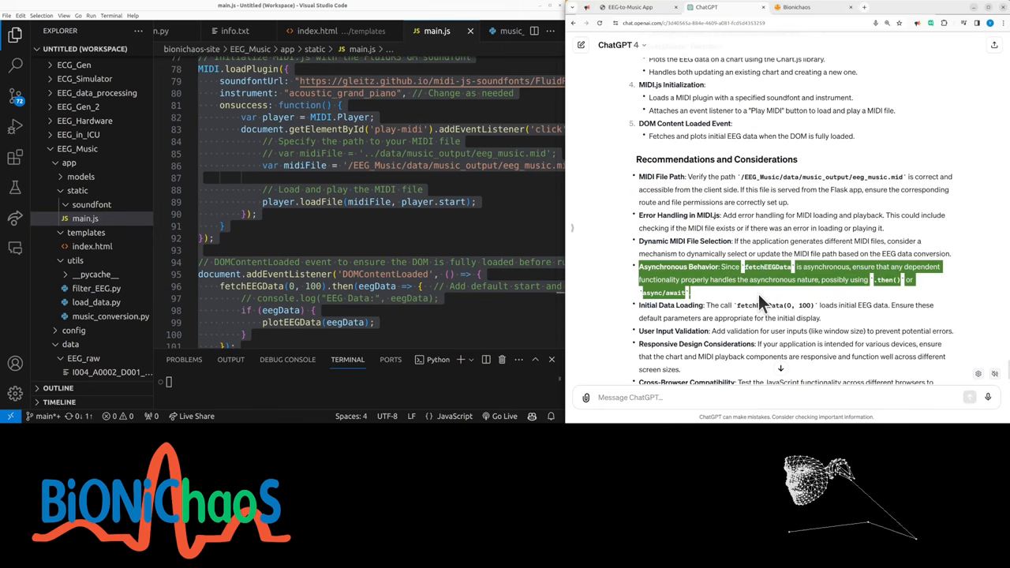
pyautogui.scroll(-3)
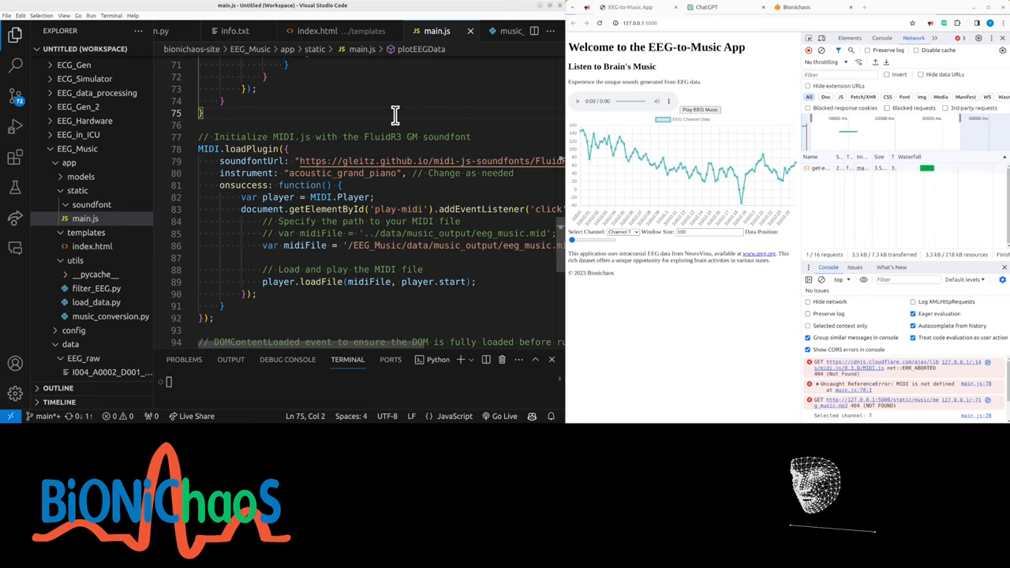
# Find midi.js 0.3.0 on cdnjs and add its script tag to index.html.
pyautogui.click(317, 31)
pyautogui.write('midi.js')
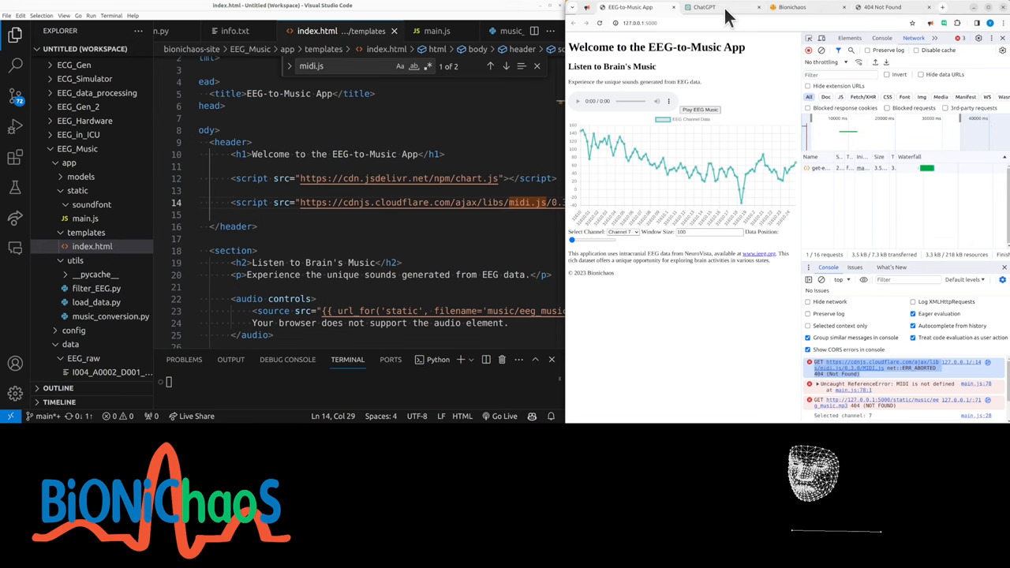
pyautogui.click(703, 7)
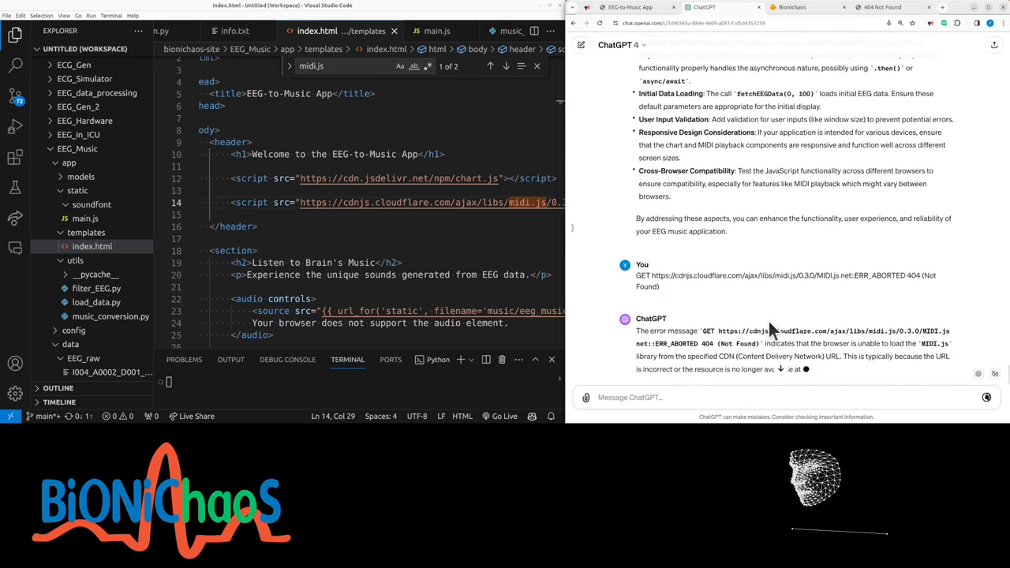
pyautogui.scroll(-3)
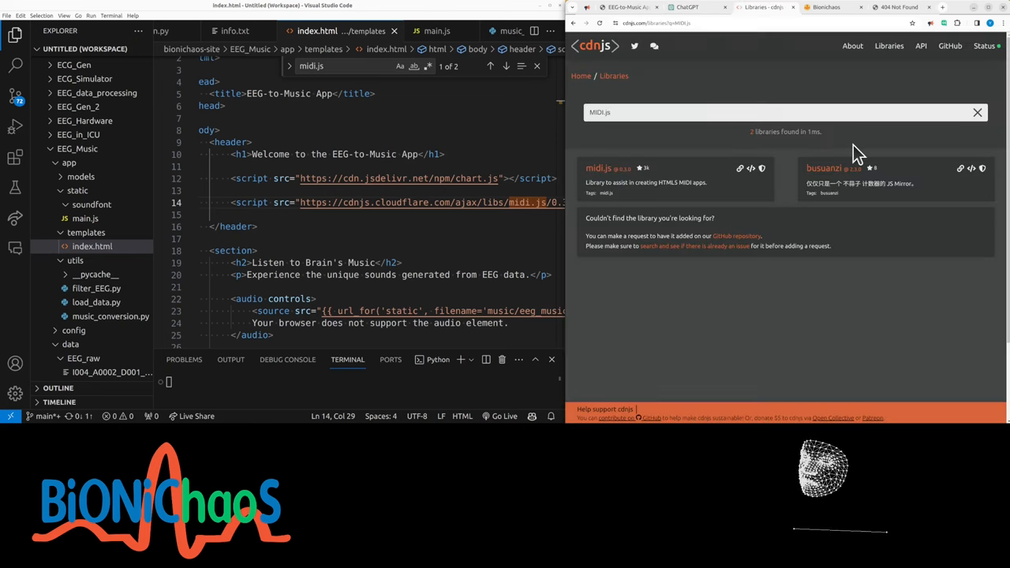
pyautogui.click(599, 168)
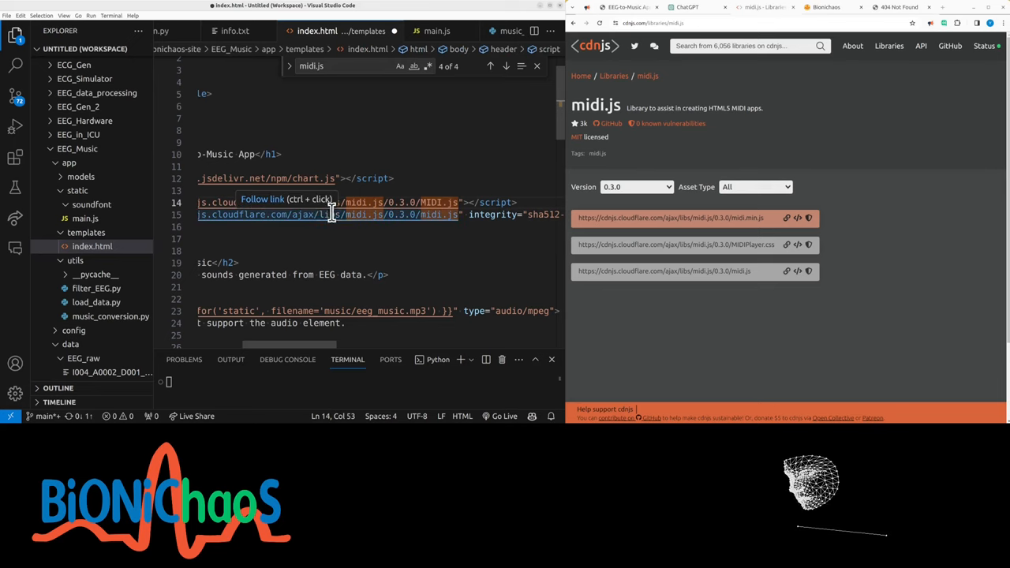
pyautogui.moveTo(484, 214)
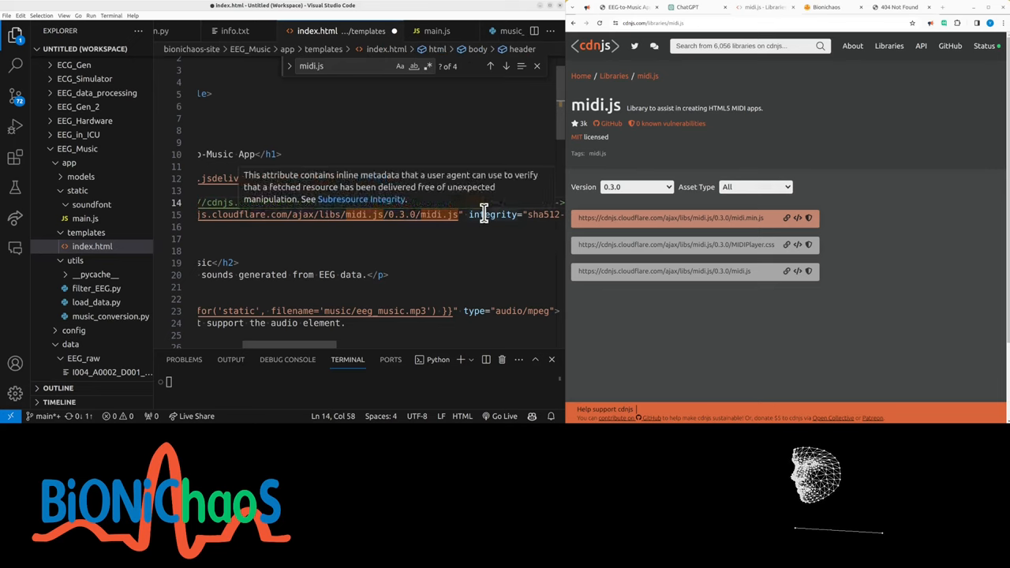
pyautogui.doubleClick(492, 214)
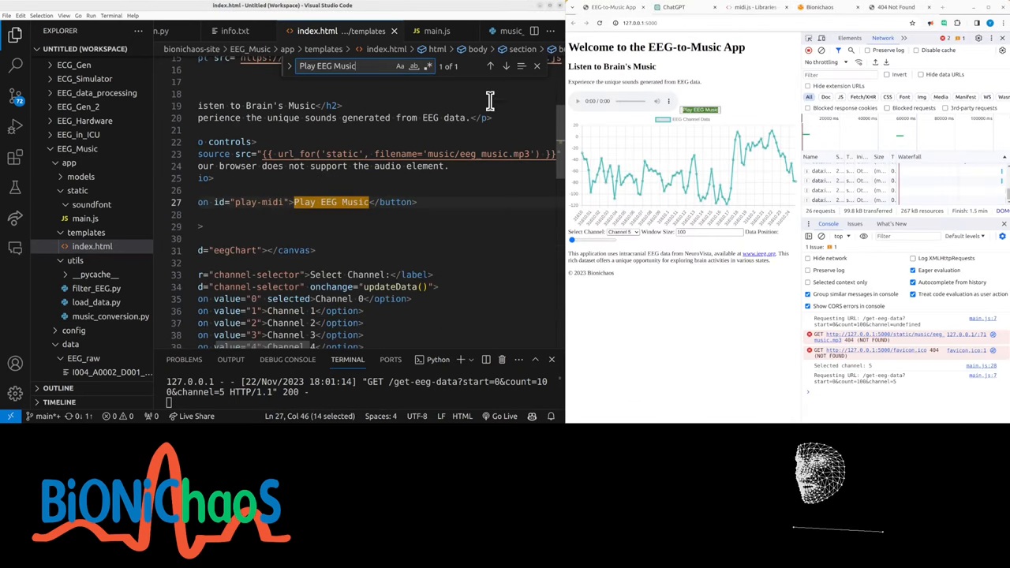
# Select the play-midi id, then open music_conversion.py and select convert_eeg_to_music.
pyautogui.doubleClick(257, 202)
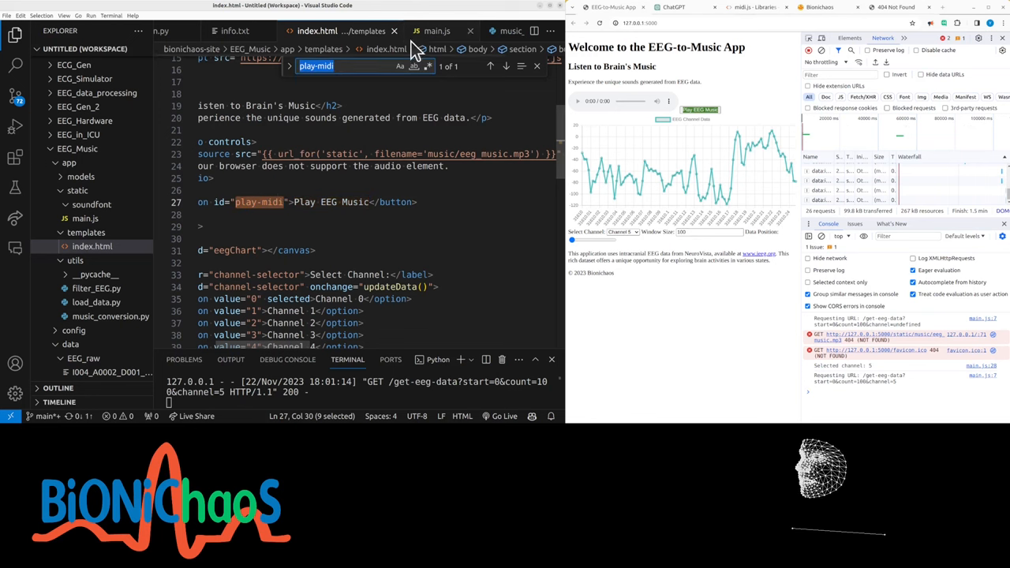
pyautogui.click(437, 30)
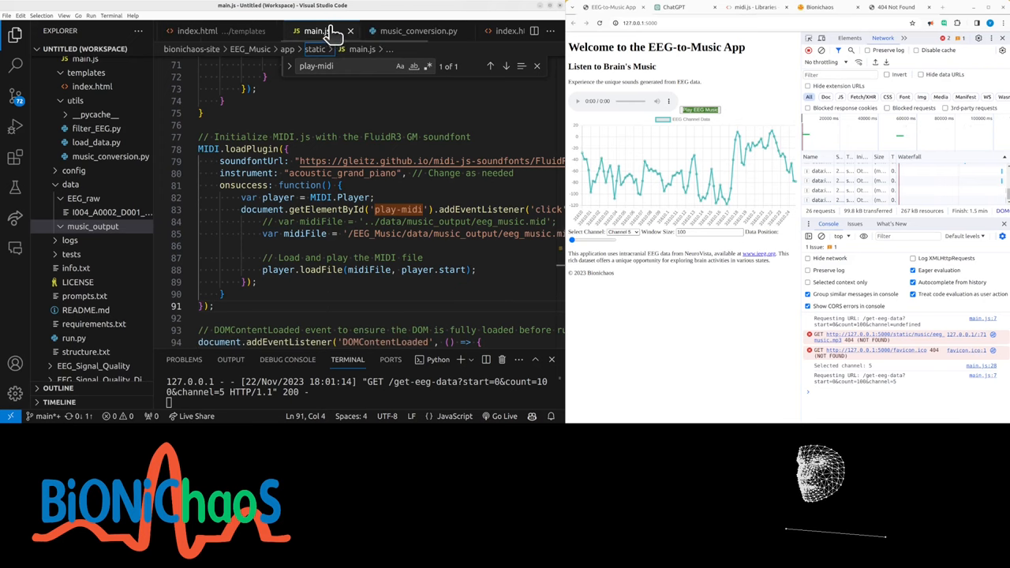
pyautogui.click(418, 31)
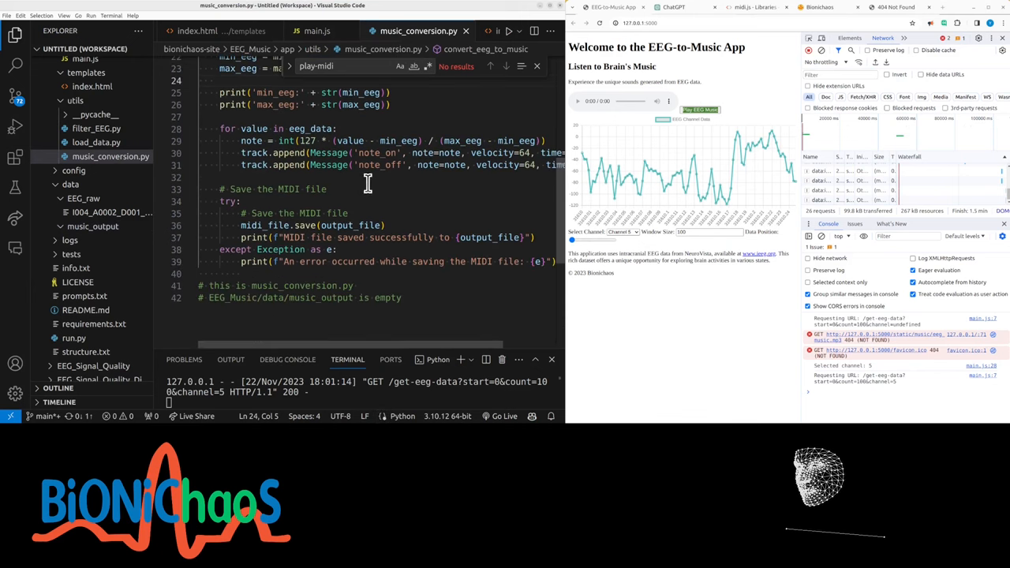
pyautogui.scroll(-3)
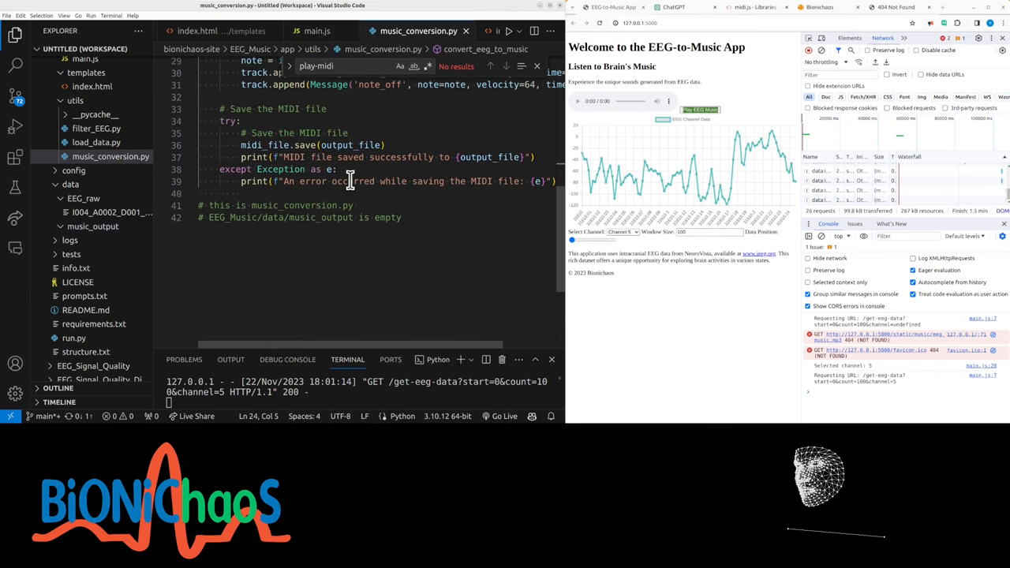
pyautogui.click(253, 205)
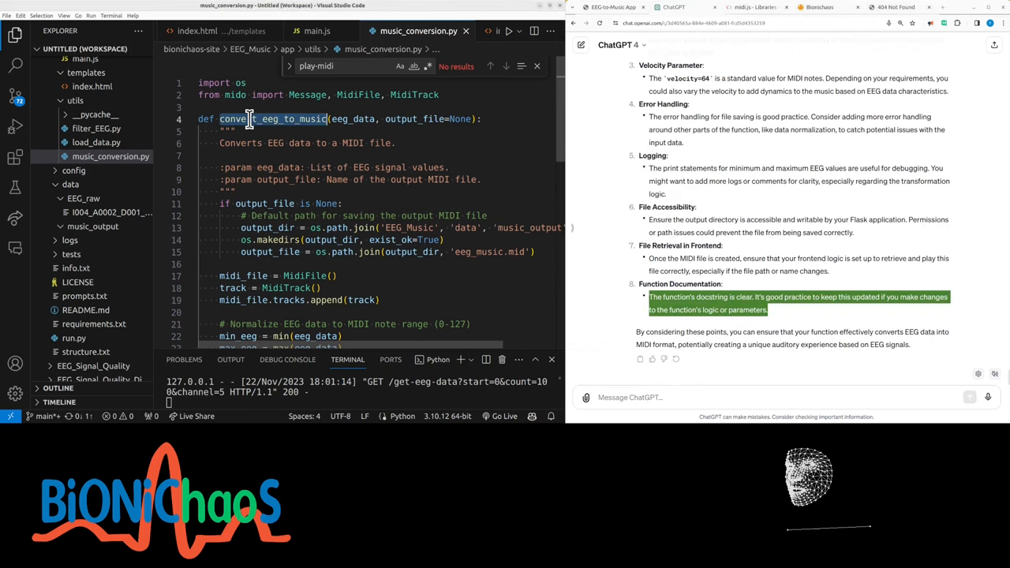
# Inspect the /convert-eeg-to-music route in run.py, then step through play-midi matches in main.js.
pyautogui.click(316, 31)
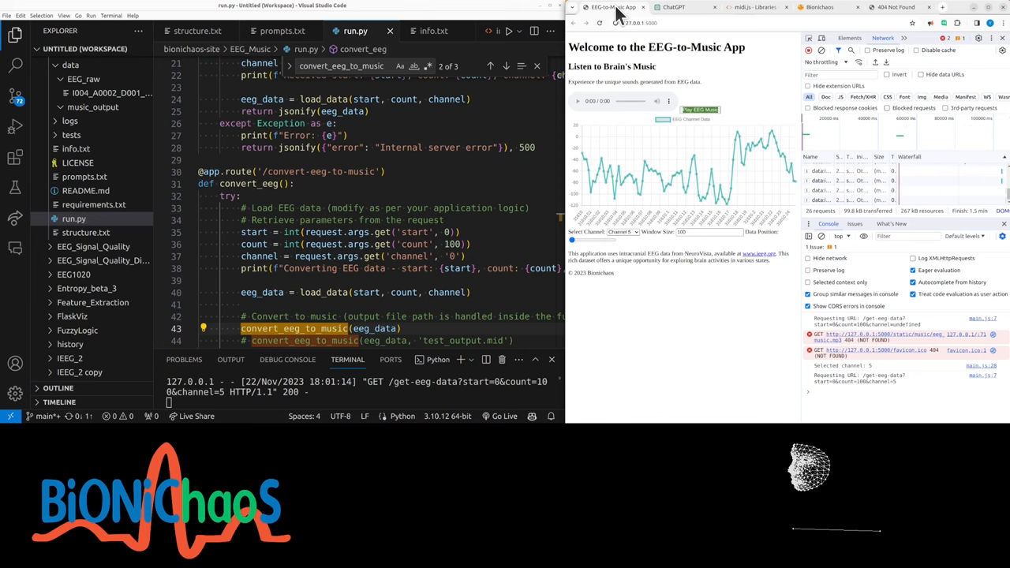
pyautogui.doubleClick(319, 171)
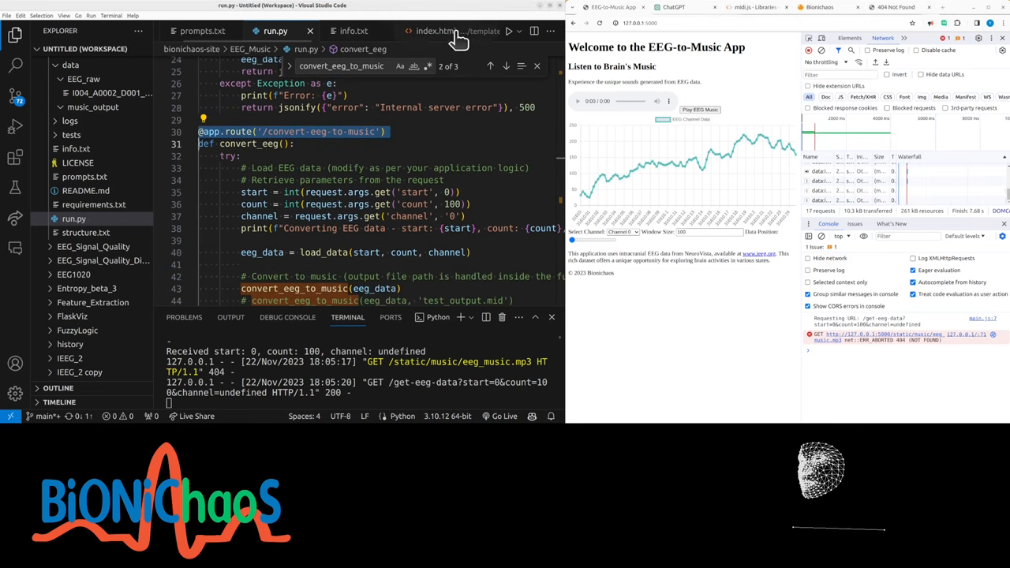
pyautogui.click(436, 31)
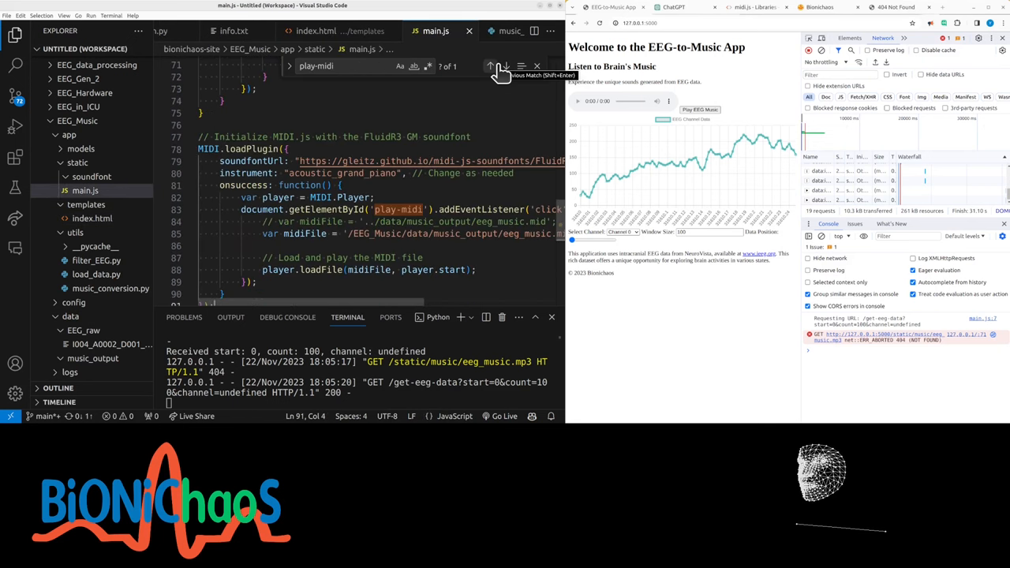
pyautogui.click(506, 65)
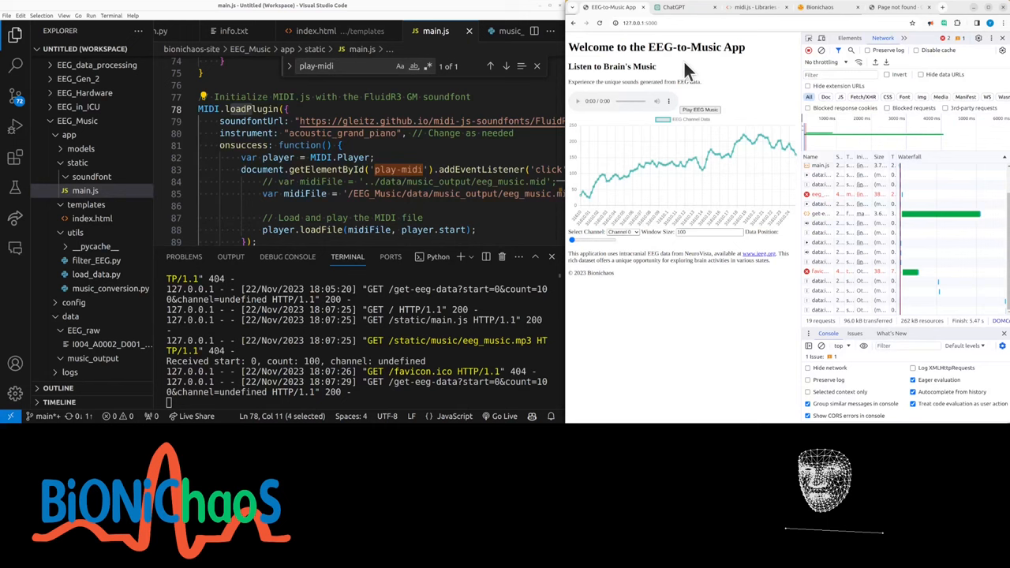
# Tell ChatGPT the FluidR3_GM soundfont URL returns 404 and read its alternative-source suggestions.
pyautogui.click(672, 7)
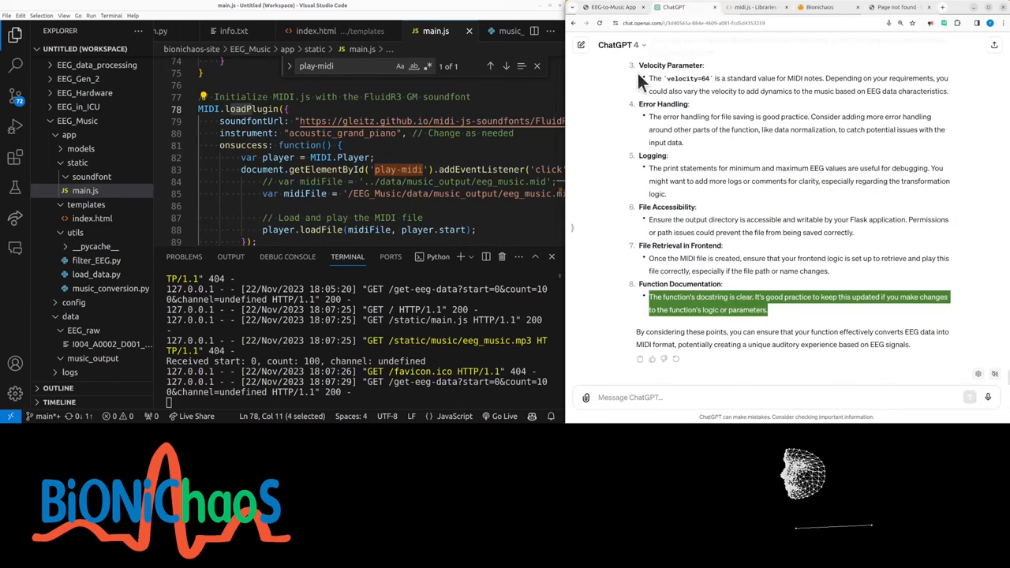
pyautogui.moveTo(593, 24)
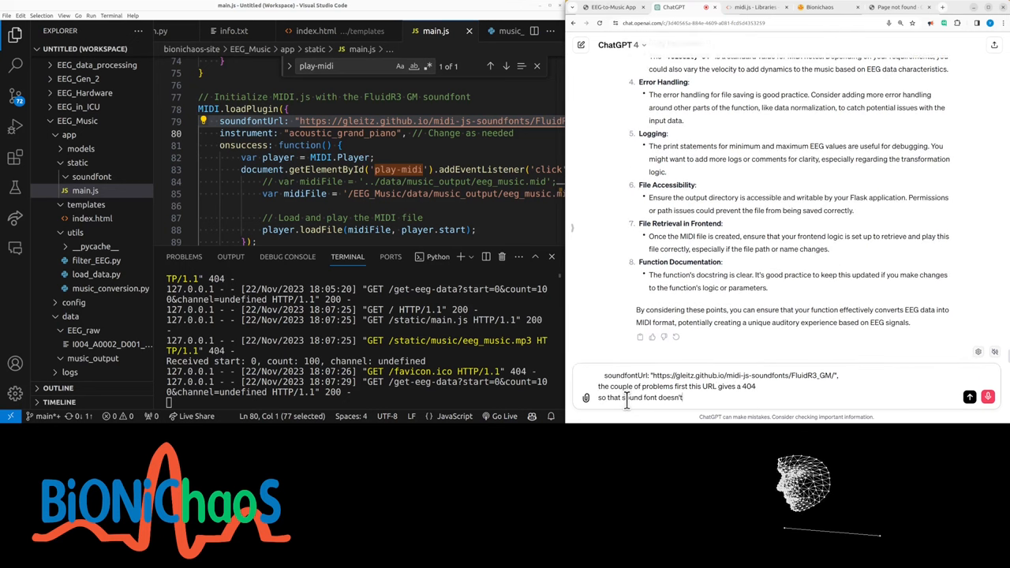
pyautogui.press('Return')
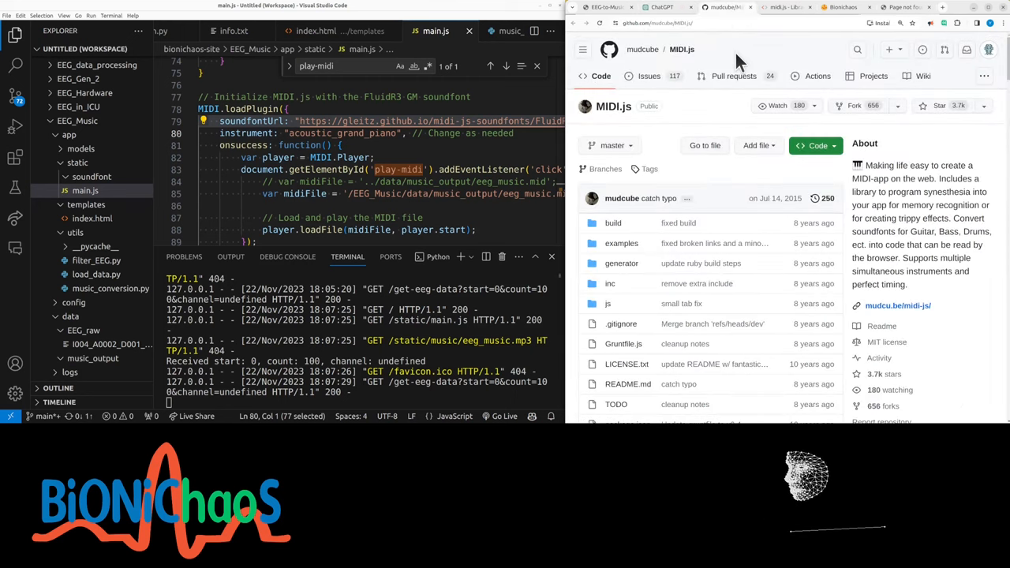
pyautogui.scroll(-3)
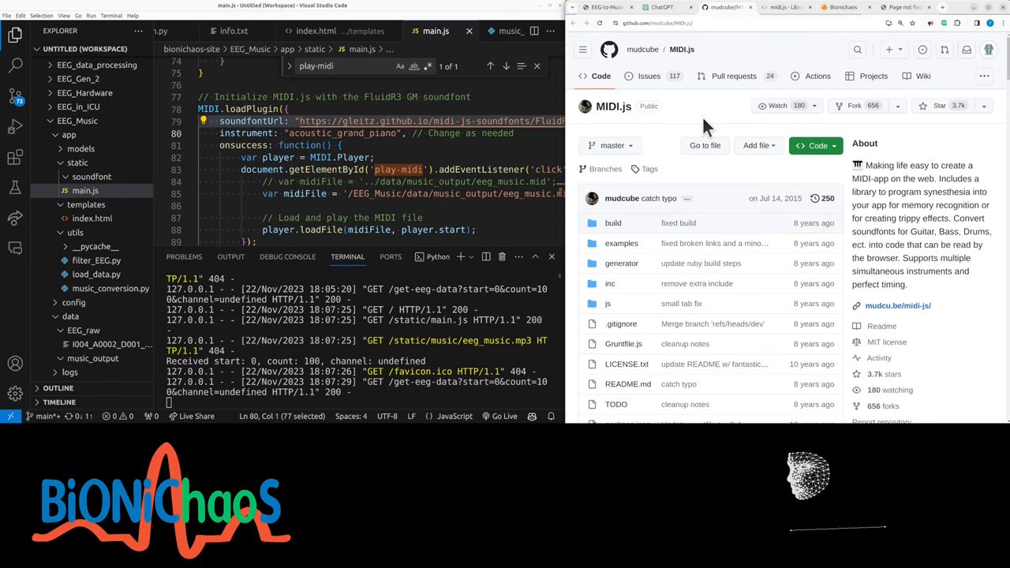
pyautogui.click(662, 7)
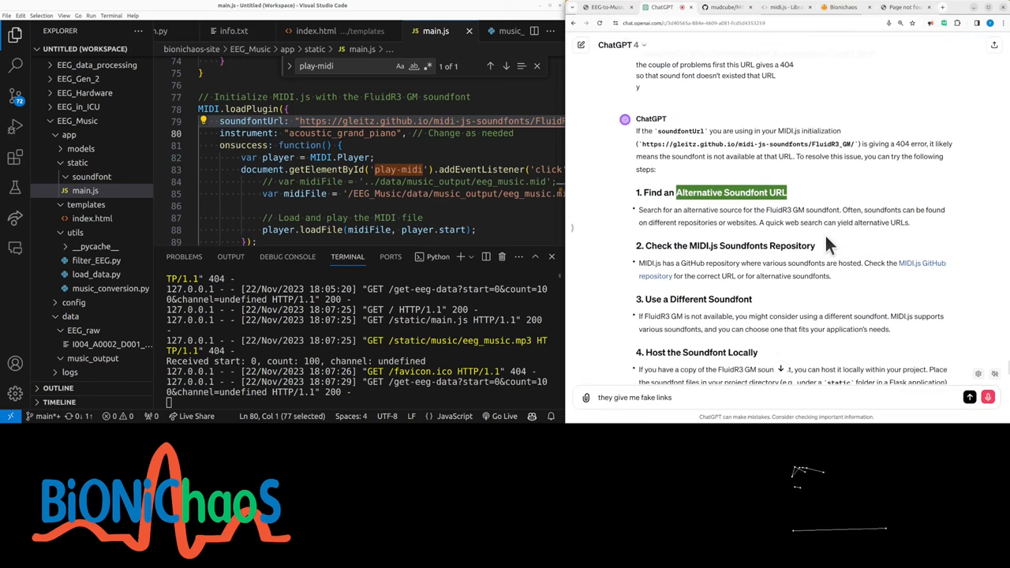
pyautogui.scroll(-3)
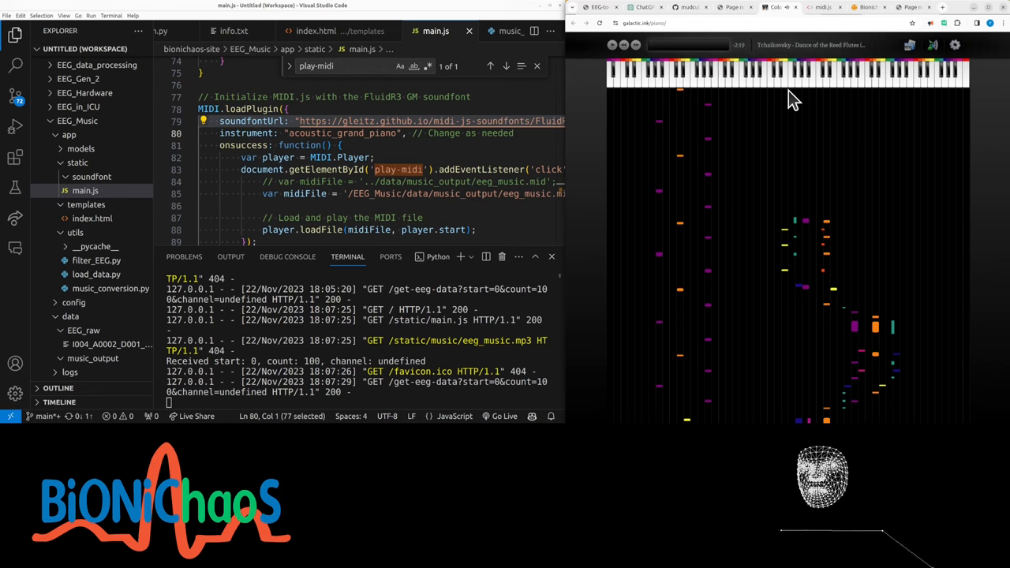
pyautogui.moveTo(690, 91)
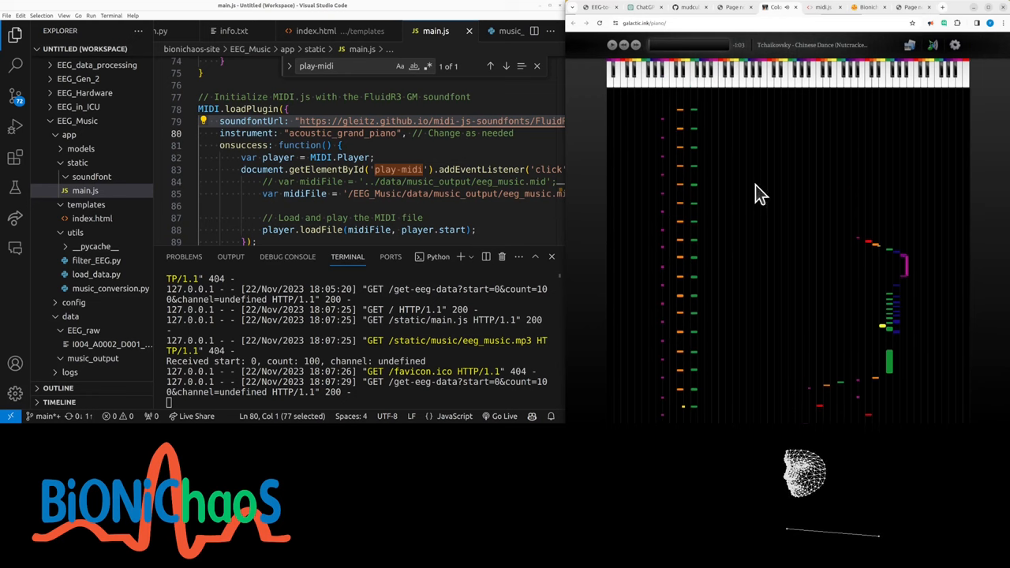
pyautogui.moveTo(733, 172)
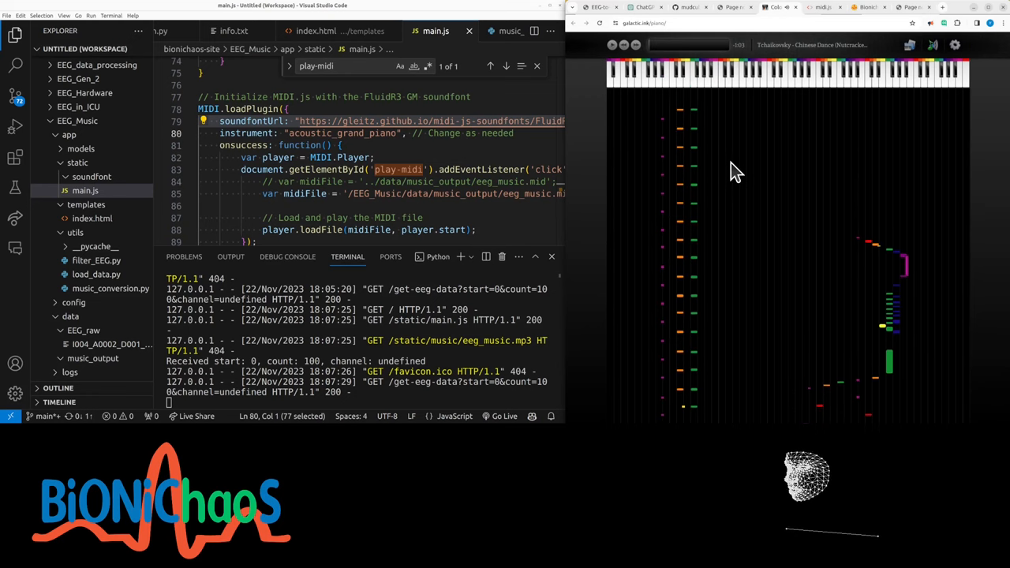
pyautogui.moveTo(923, 90)
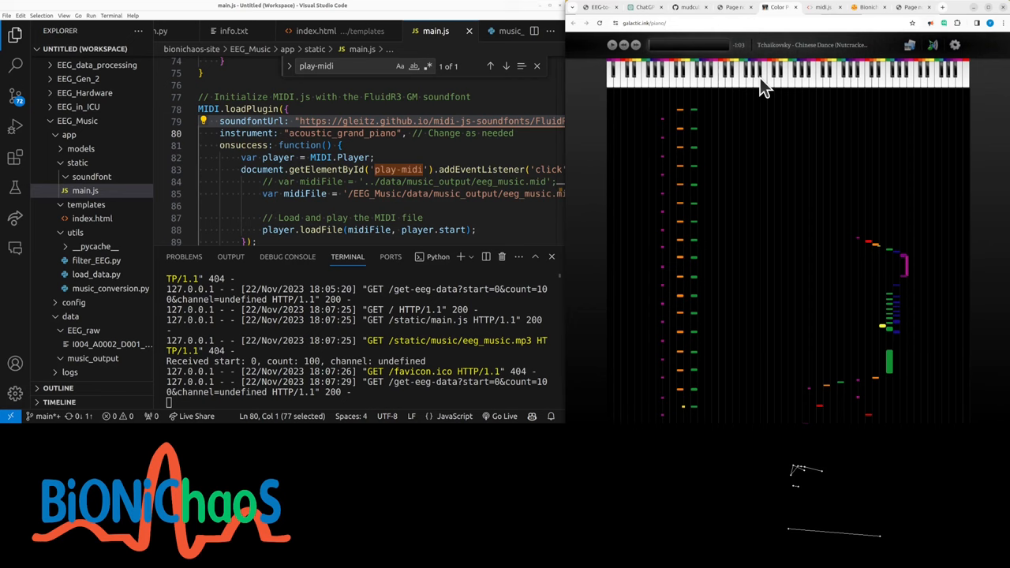
pyautogui.moveTo(706, 149)
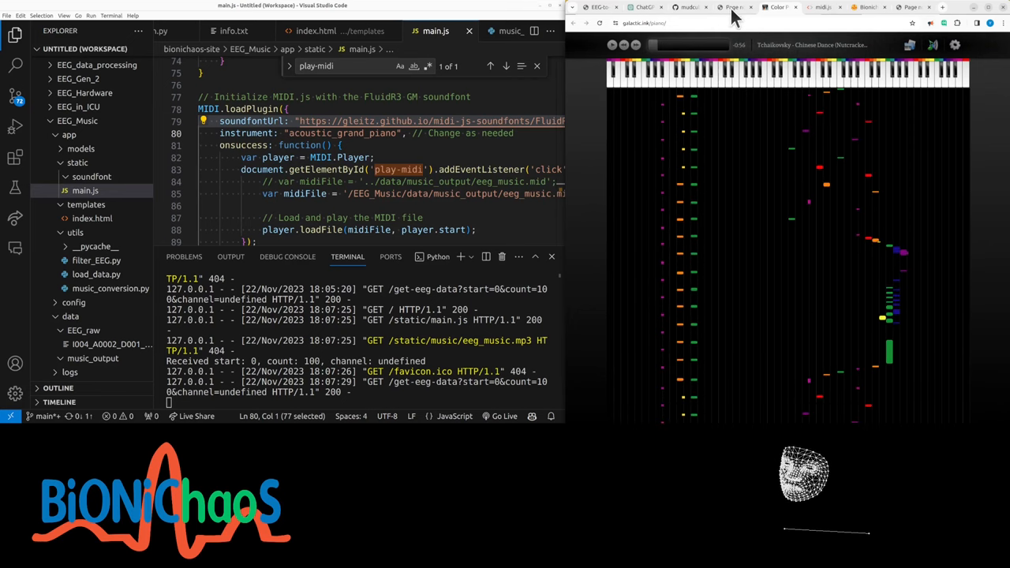
# Watch the Galactic Piano demo reach Chinese Dance, then switch to the MIDI.js README.
pyautogui.click(703, 7)
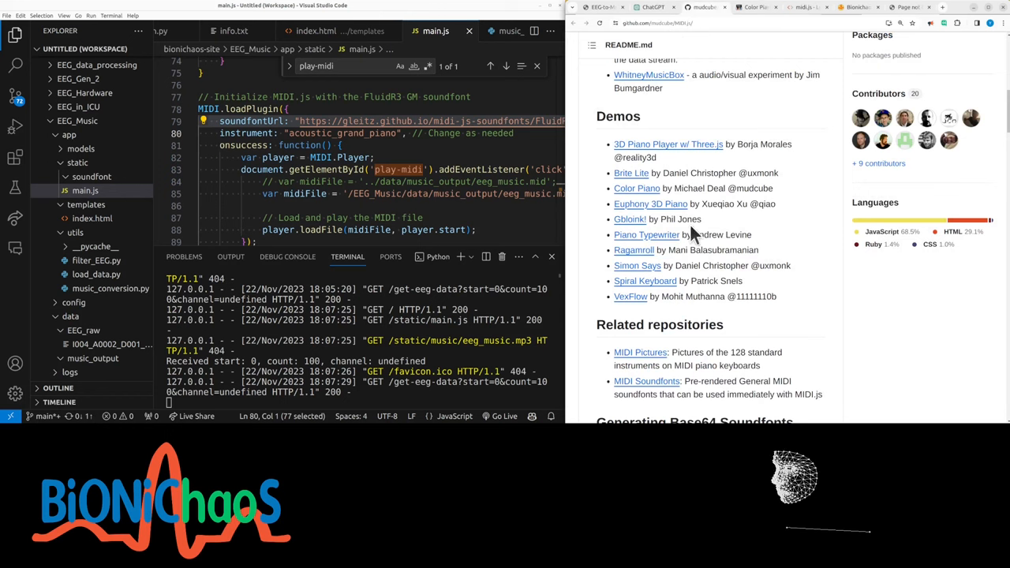
# Copy the MIDI.loadPlugin example from the README's API section into ChatGPT.
pyautogui.scroll(-3)
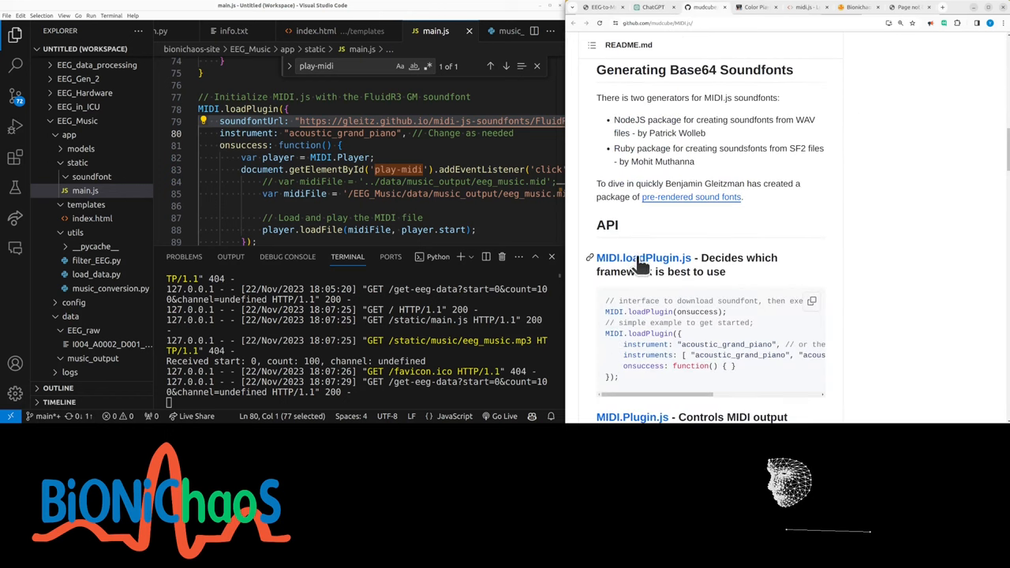
pyautogui.scroll(-3)
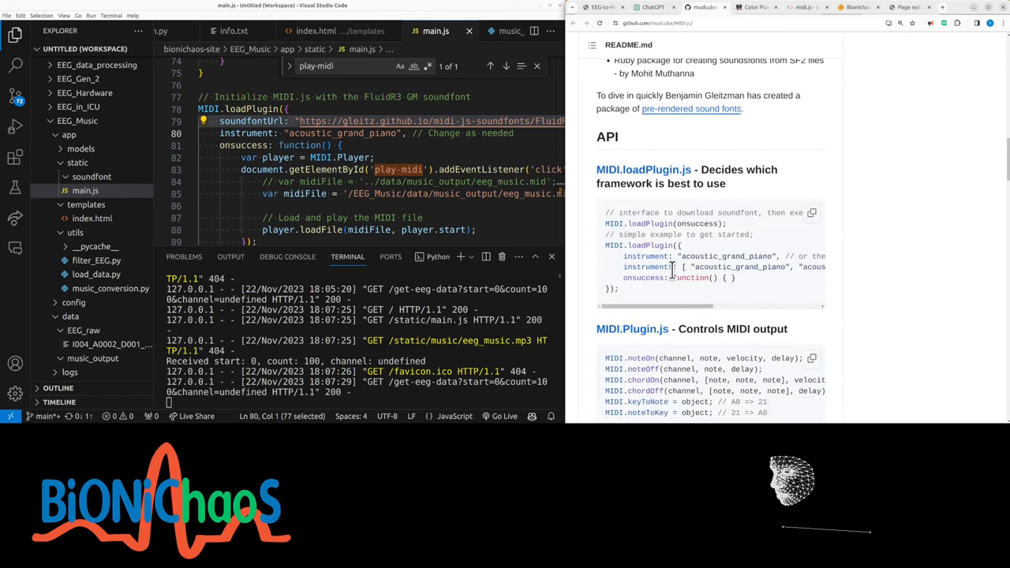
pyautogui.doubleClick(693, 212)
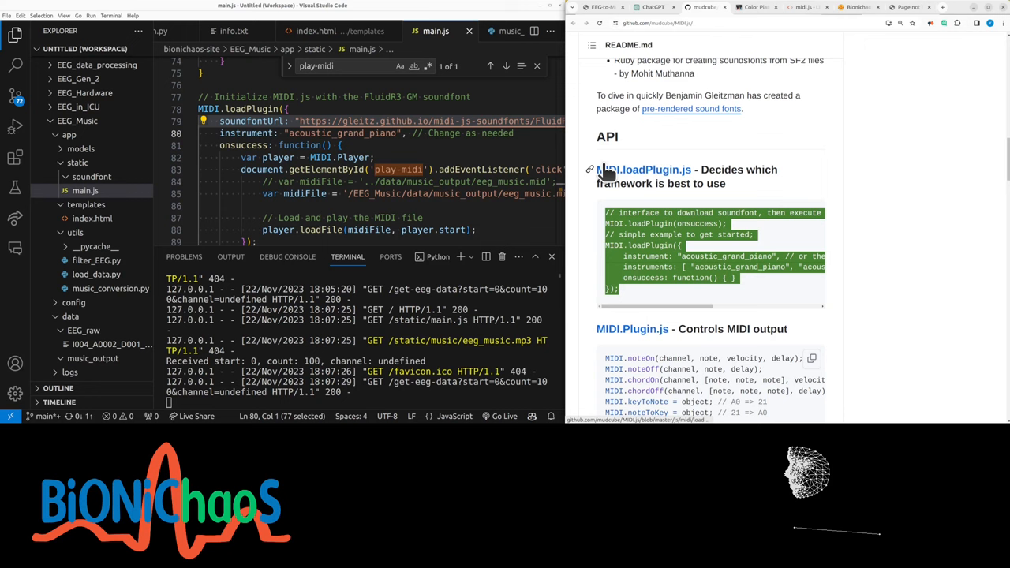
pyautogui.click(647, 7)
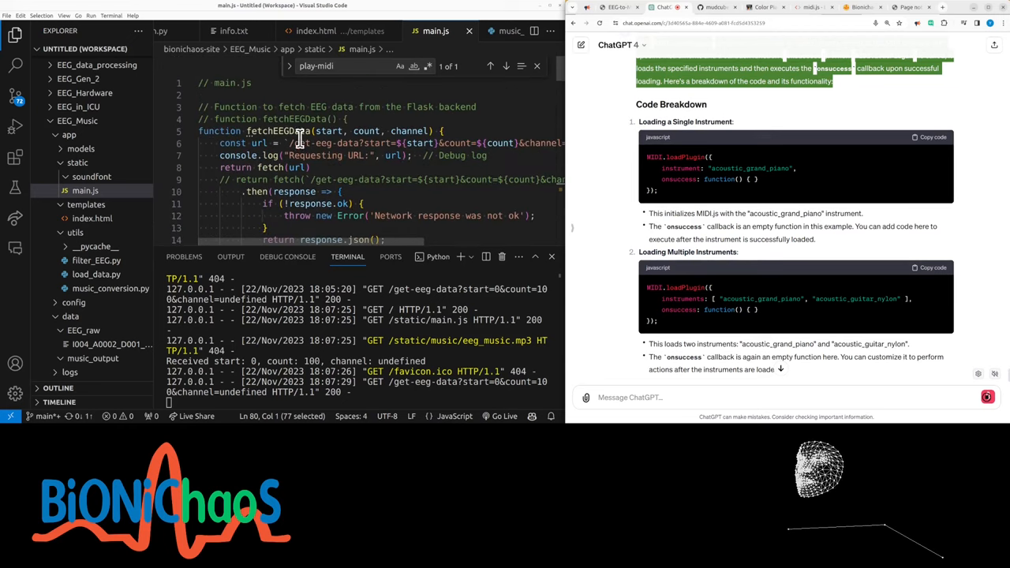
# Reply in ChatGPT that the loadPlugin setup is 'already using that'.
pyautogui.scroll(-3)
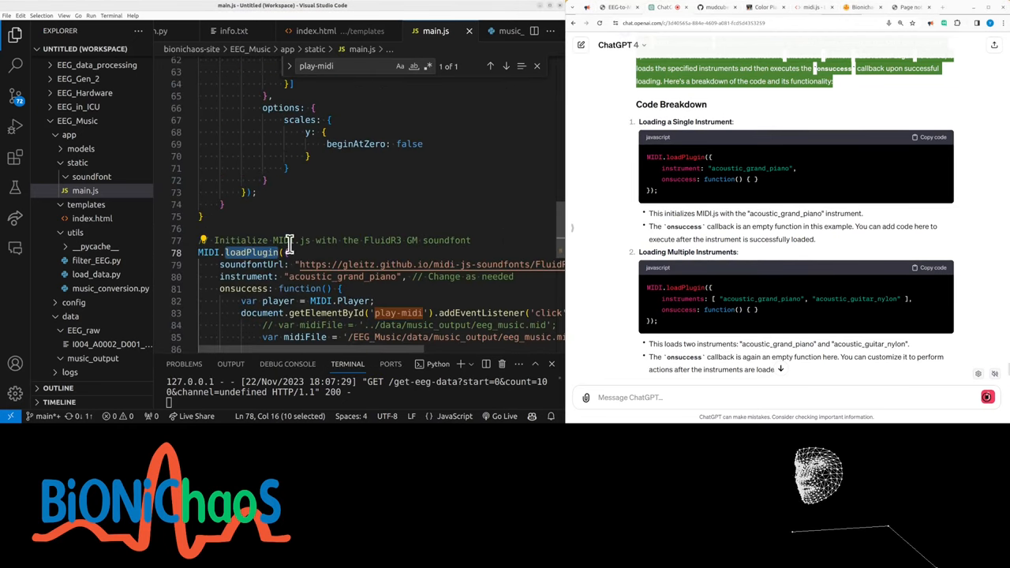
pyautogui.write('care we already using that')
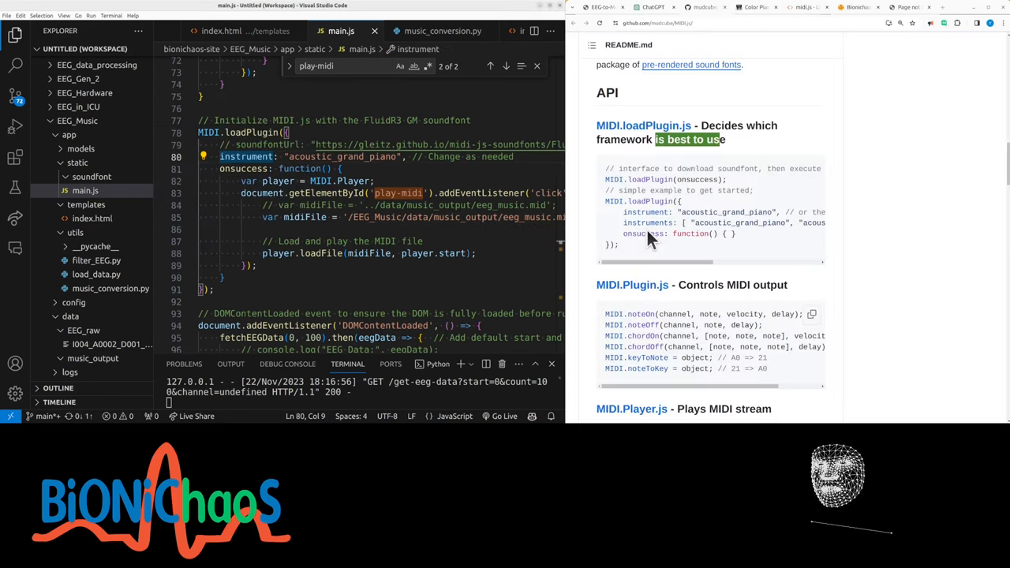
# Scroll down through the MIDI.js GitHub README.
pyautogui.scroll(-3)
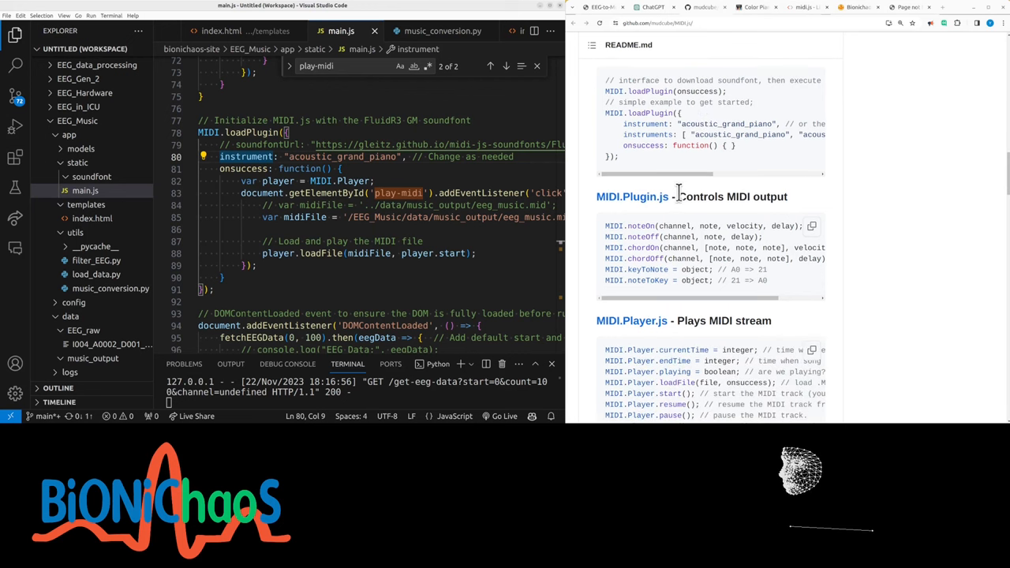
pyautogui.scroll(-3)
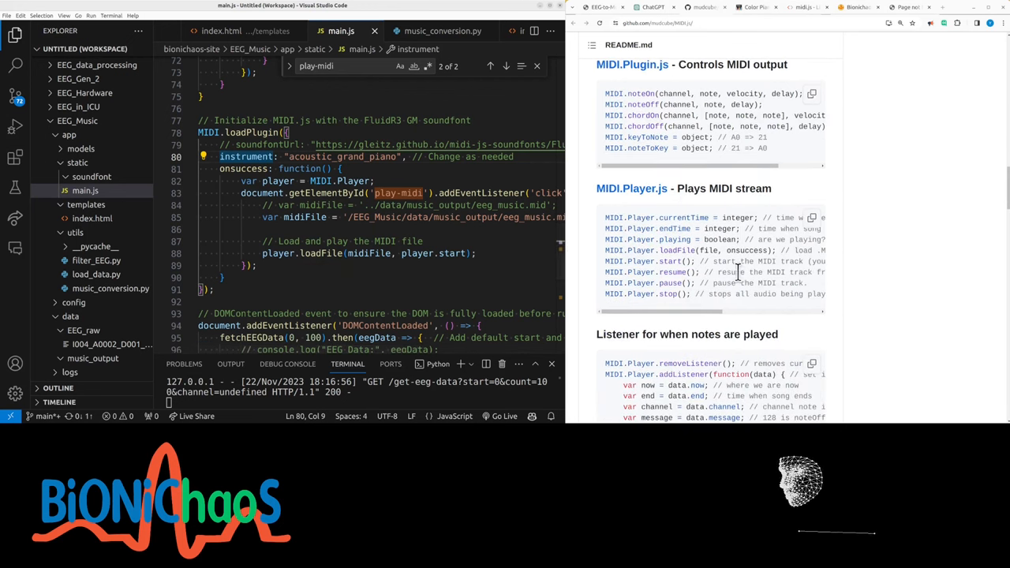
pyautogui.scroll(-3)
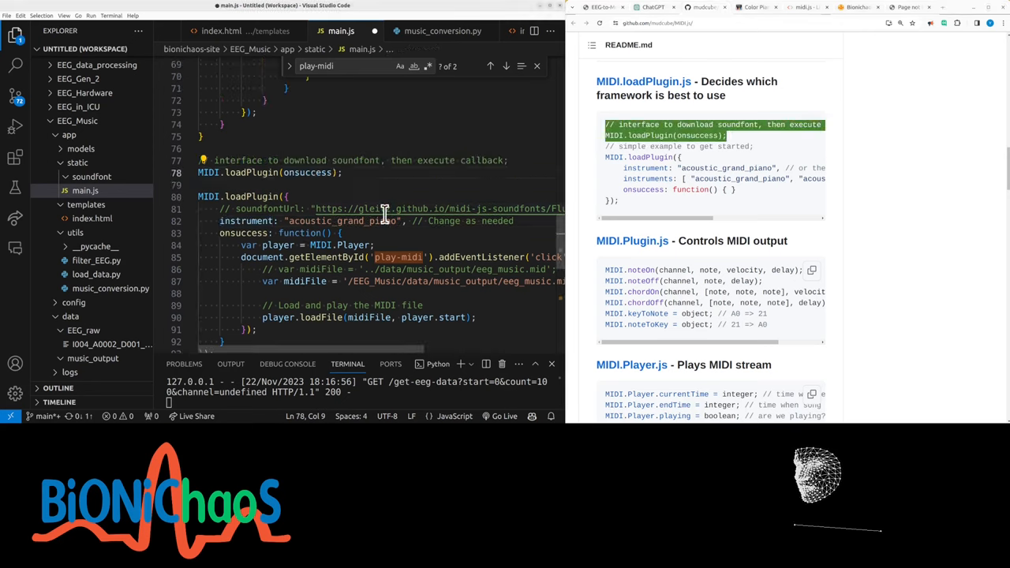
pyautogui.moveTo(359, 208)
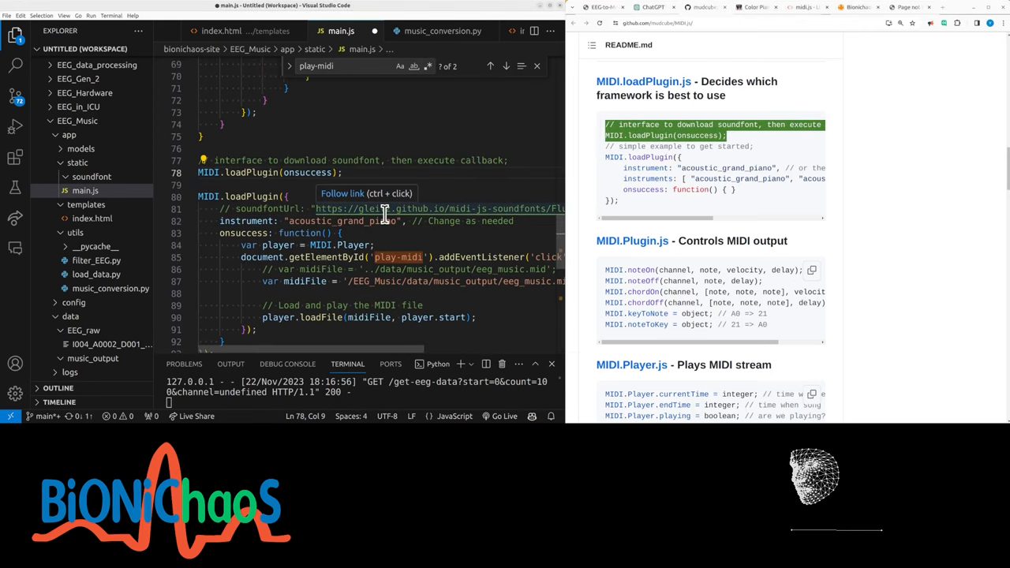
pyautogui.moveTo(614, 14)
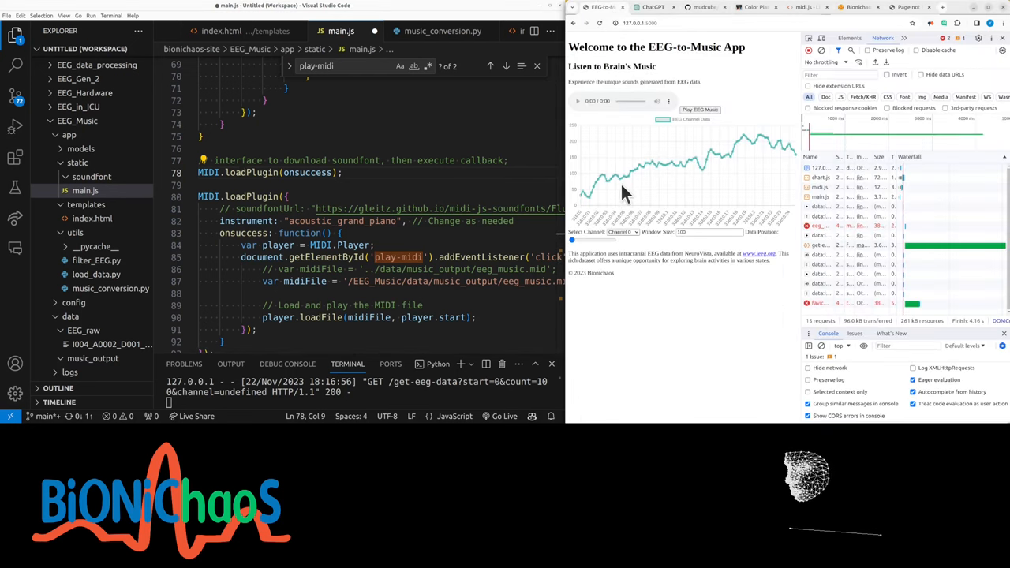
pyautogui.moveTo(614, 233)
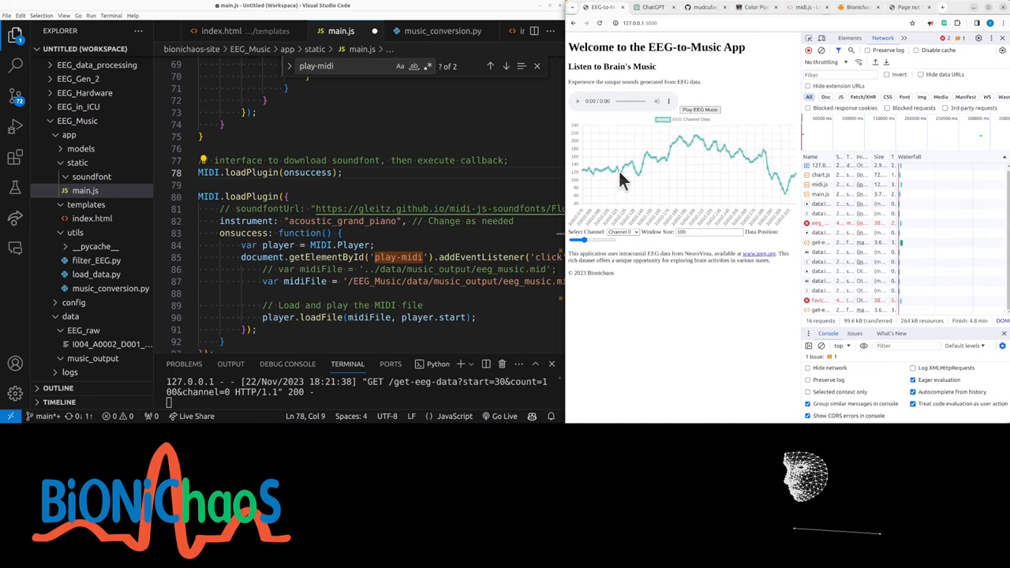
pyautogui.moveTo(695, 106)
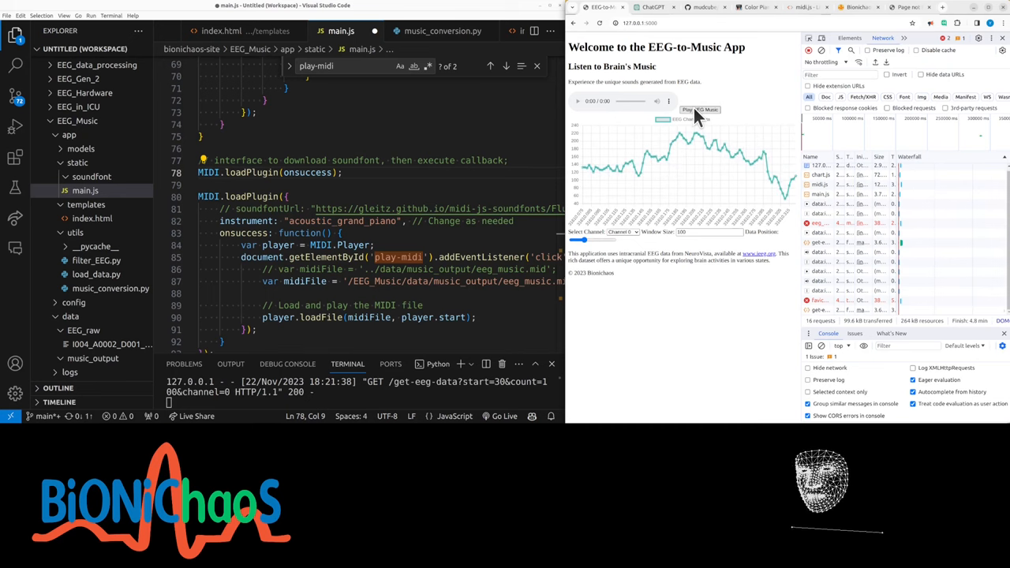
pyautogui.moveTo(647, 16)
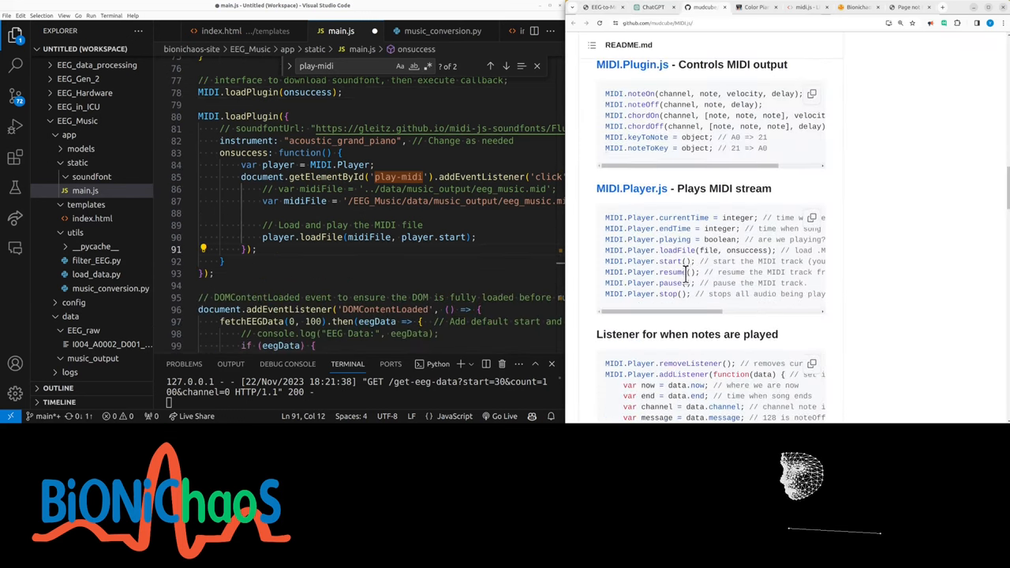
# Close index.html and scroll run.py to the convert_eeg function.
pyautogui.click(443, 30)
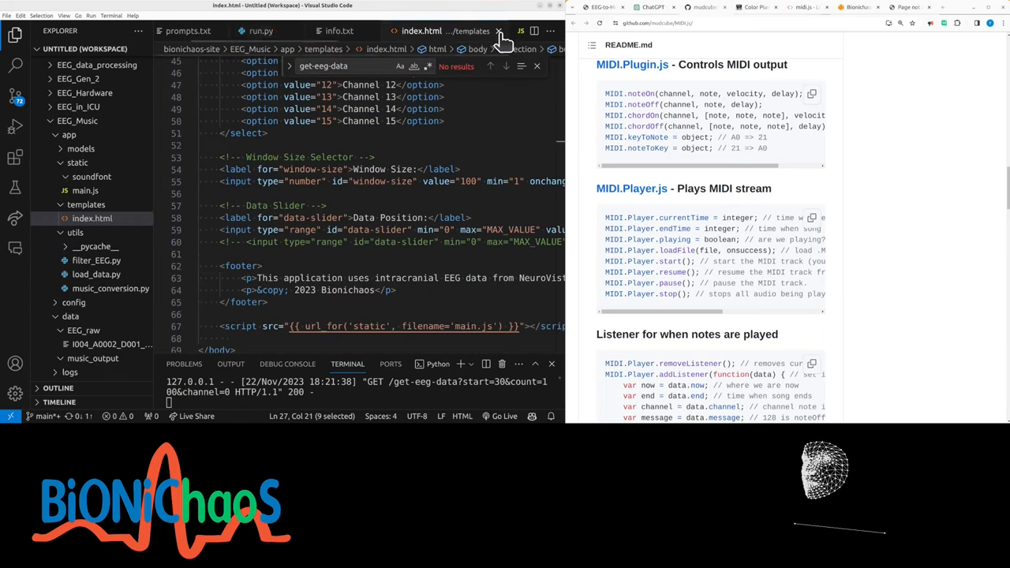
pyautogui.click(505, 66)
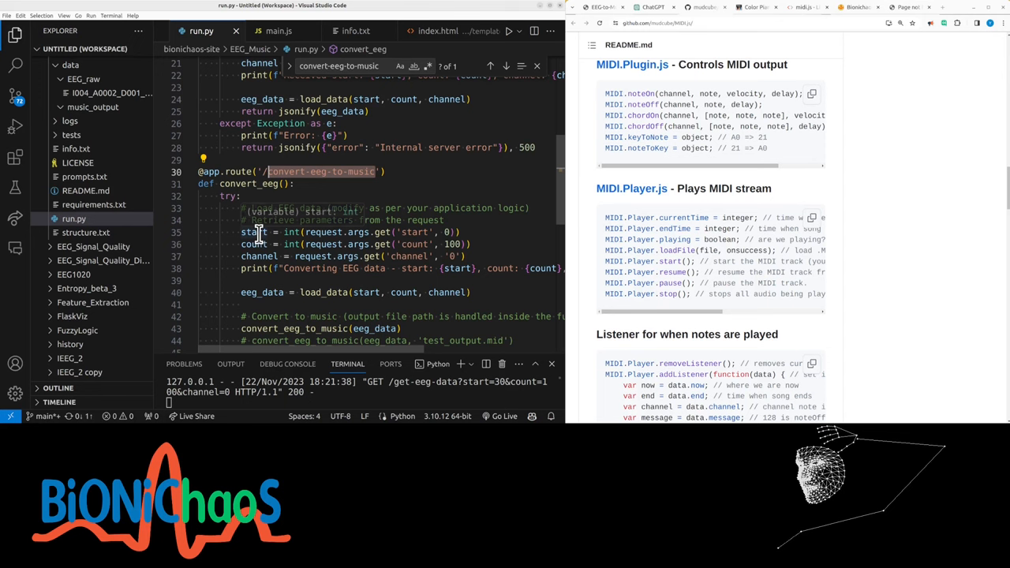
pyautogui.scroll(-3)
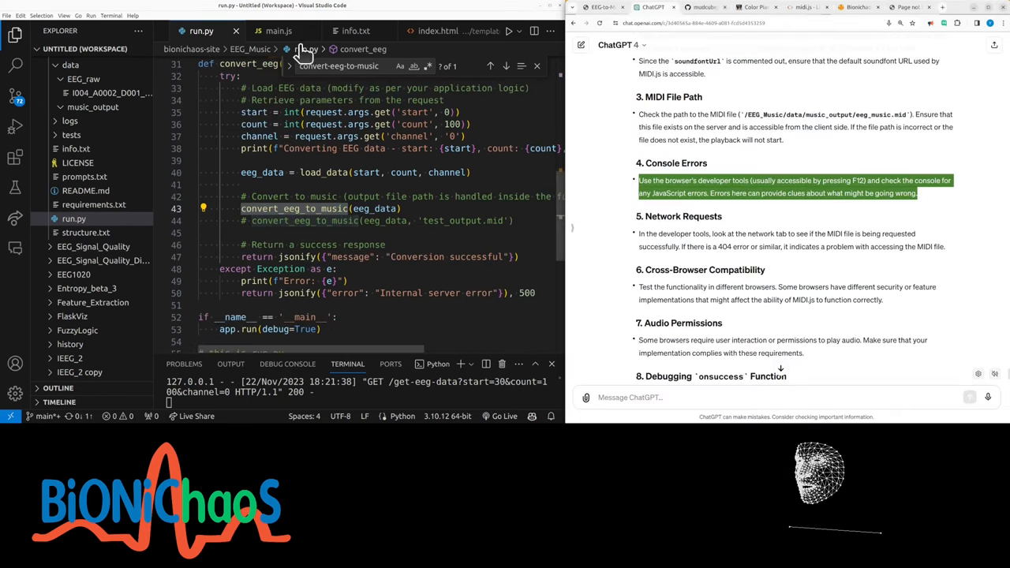
# Ask ChatGPT where the convert-eeg-to-music route is being called.
pyautogui.write('where is this function being called')
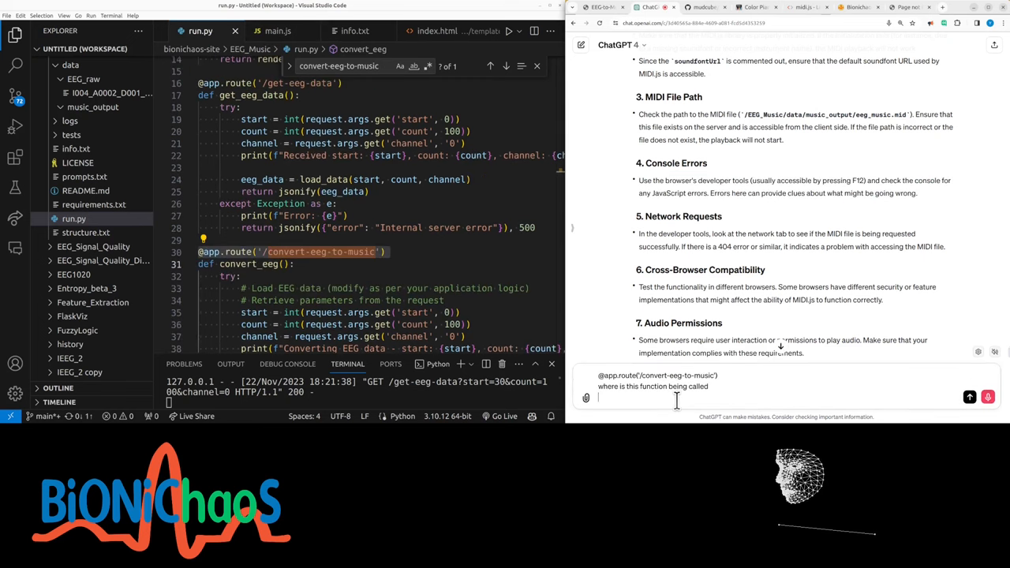
pyautogui.write('there is')
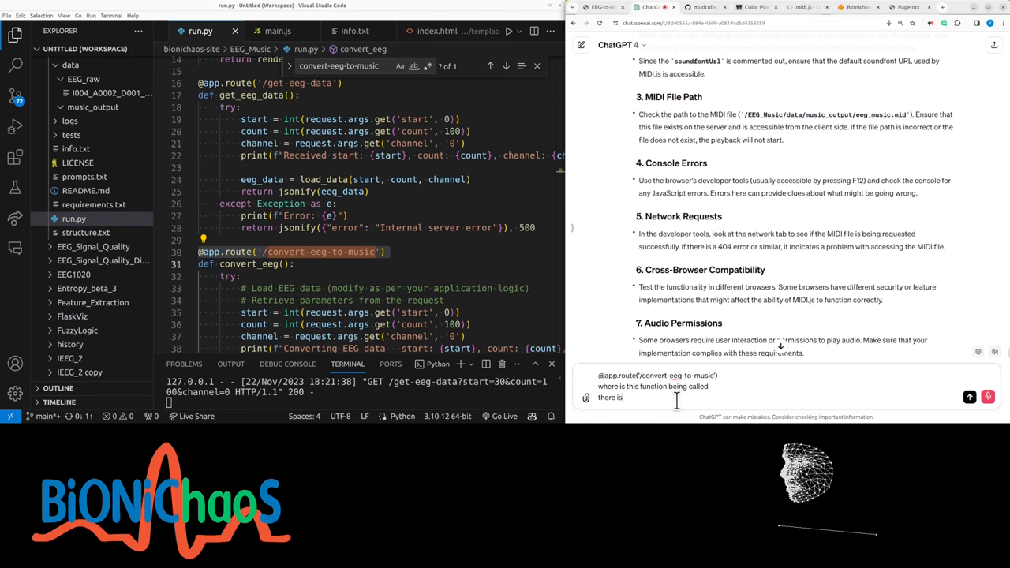
pyautogui.write("object it's being called in")
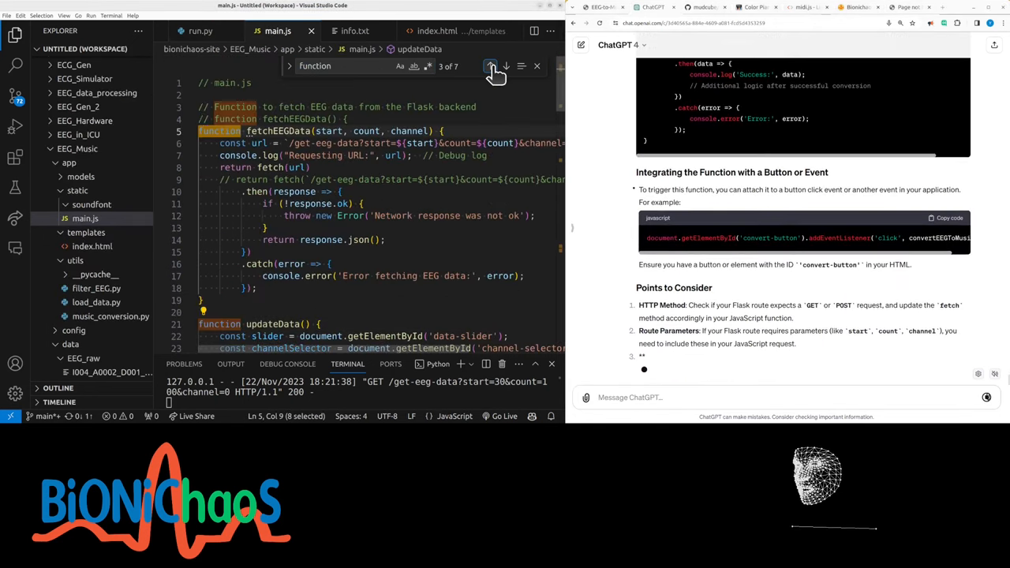
# Step through main.js function matches to updateData and type the automatic-conversion follow-up.
pyautogui.click(491, 65)
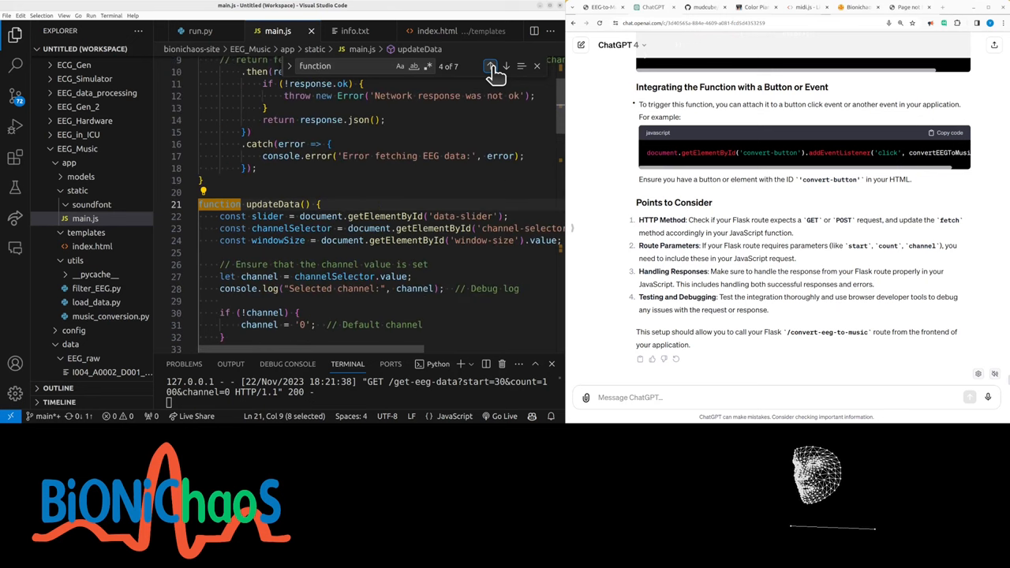
pyautogui.click(490, 71)
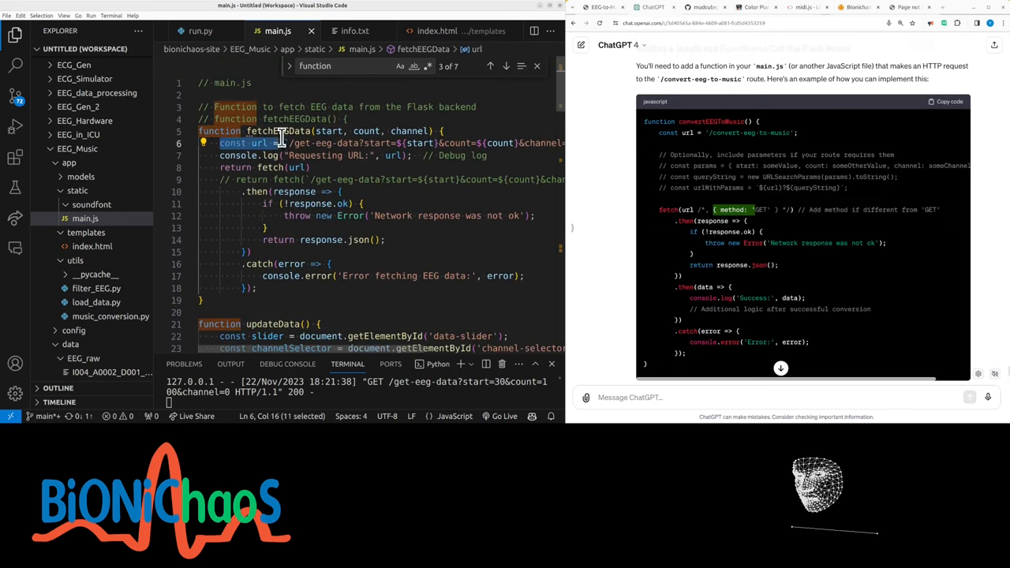
pyautogui.write('const url =')
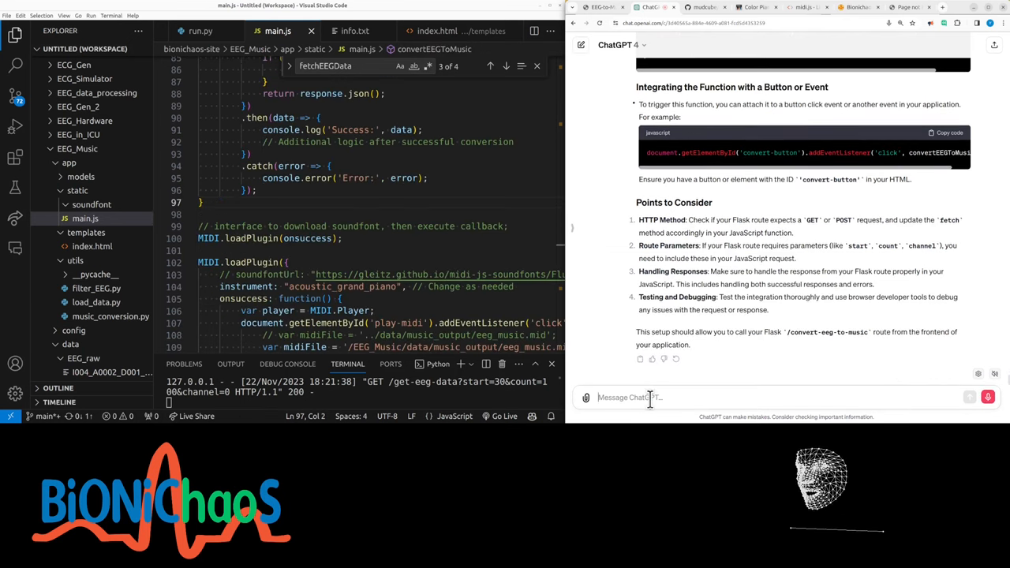
pyautogui.write('we do not want another button')
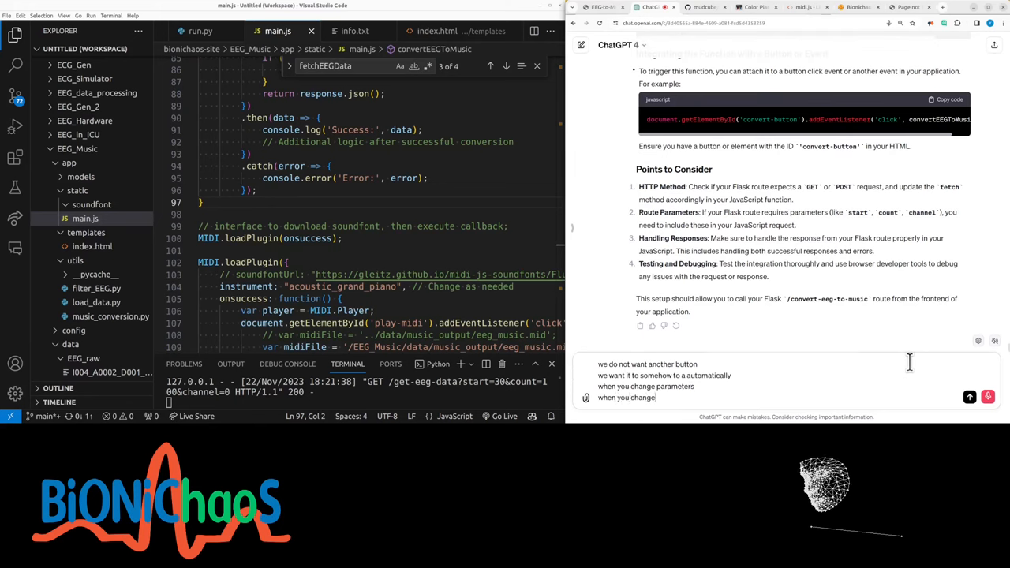
pyautogui.write('imports on the')
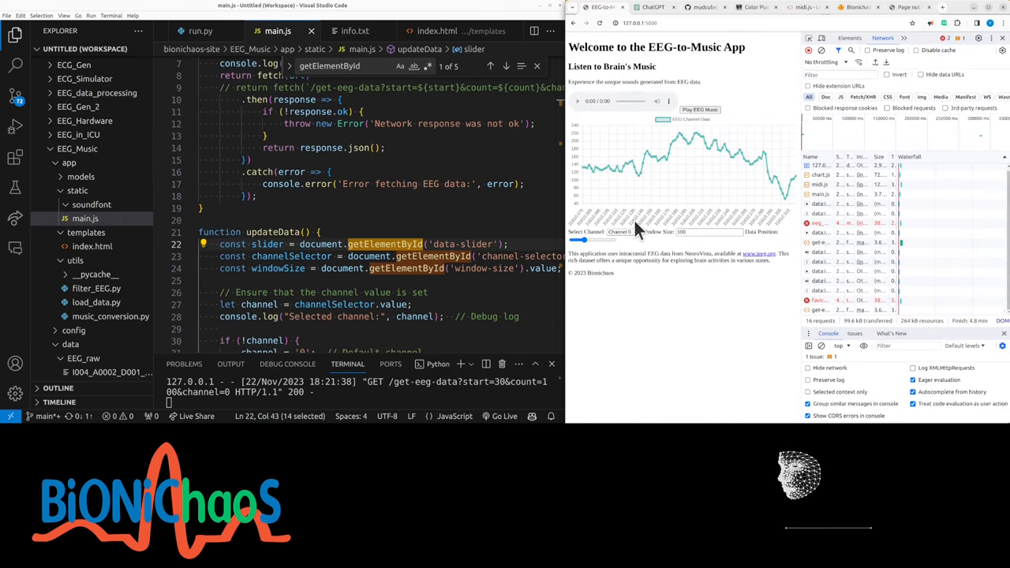
# Advance the Data Position slider to later EEG samples and reopen music_conversion.py.
pyautogui.moveTo(576, 239); pyautogui.dragTo(599, 239)
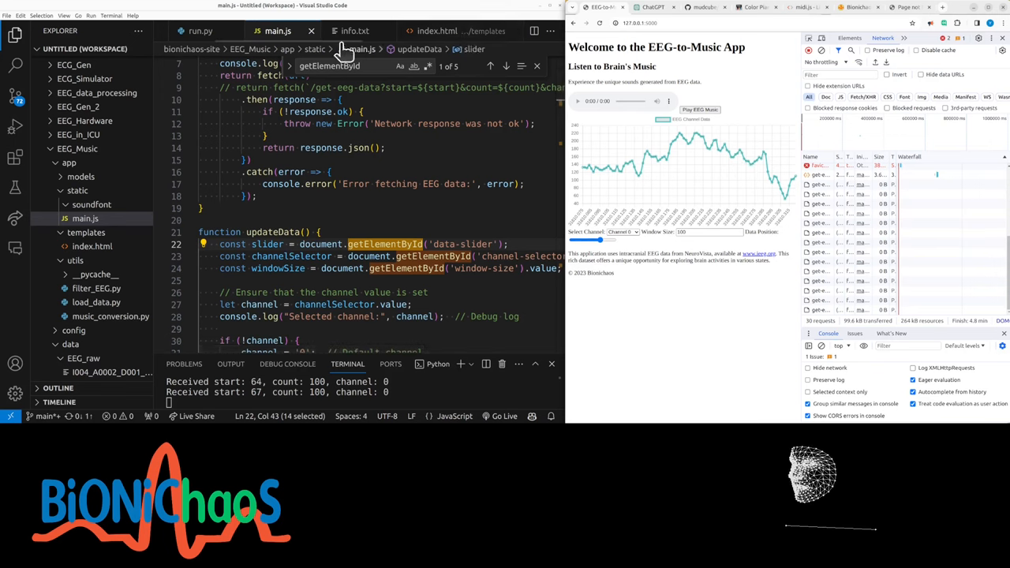
pyautogui.click(111, 316)
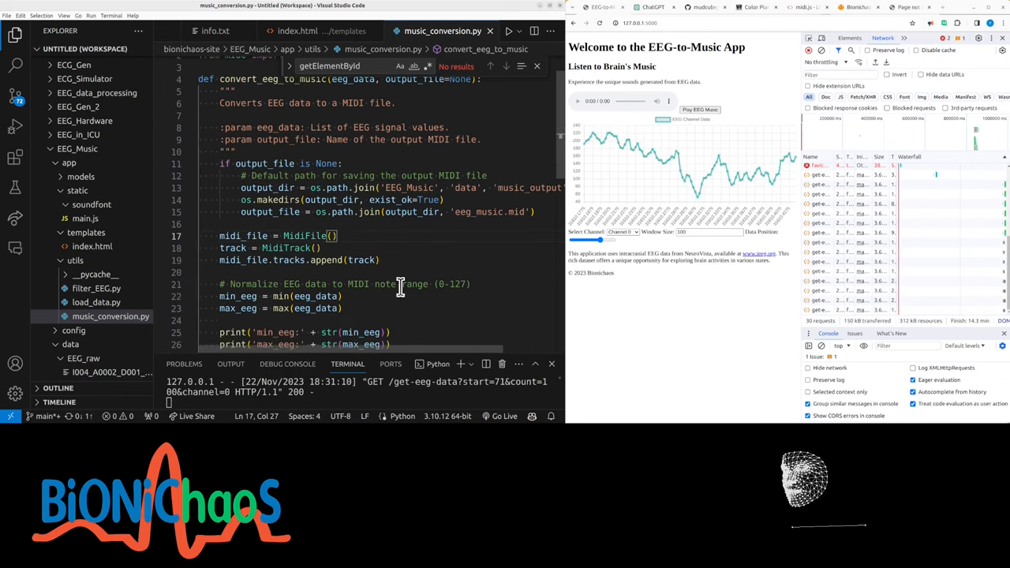
pyautogui.scroll(-3)
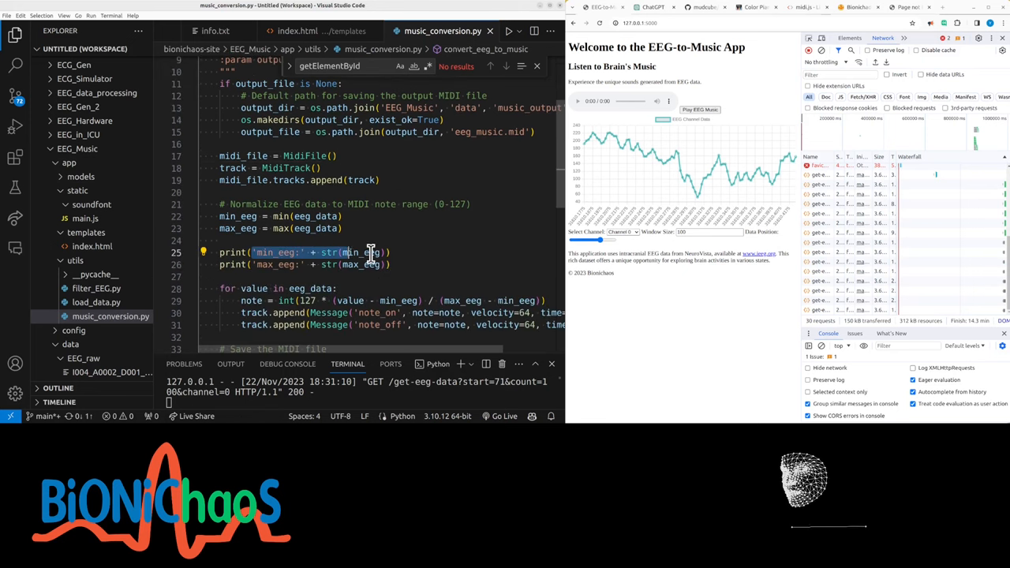
pyautogui.scroll(-3)
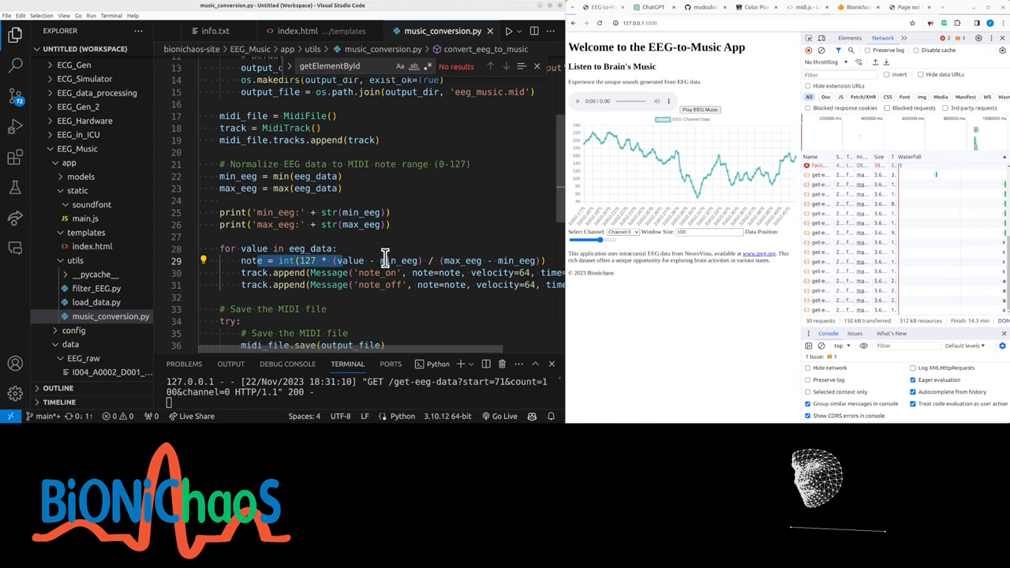
pyautogui.scroll(-3)
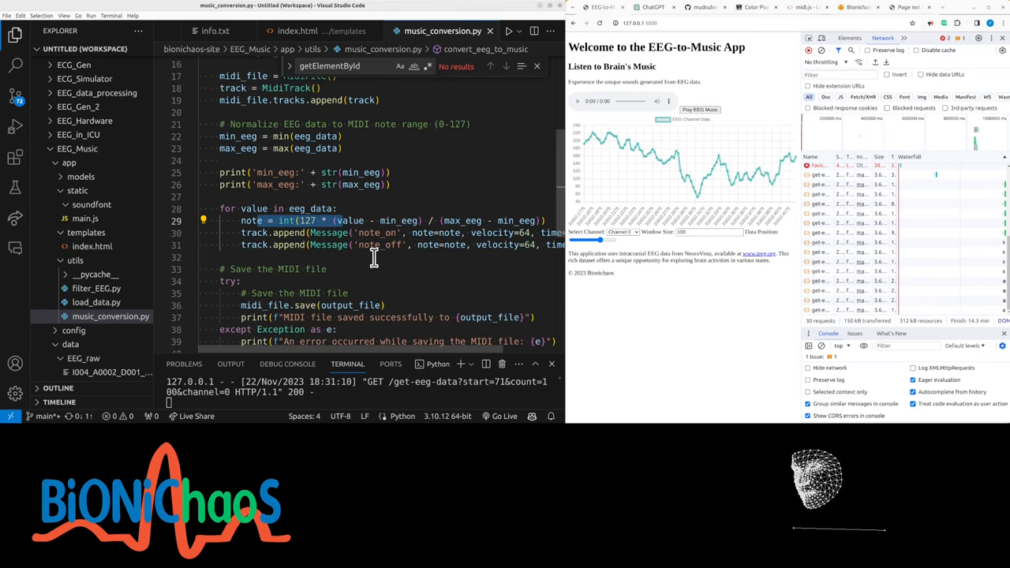